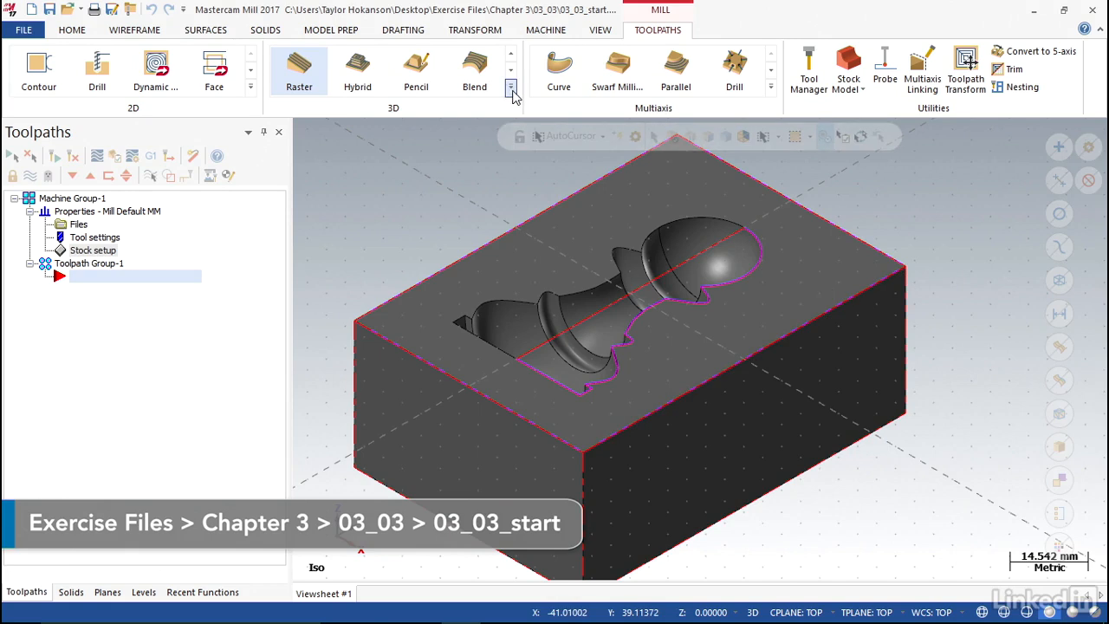
Expand the 3D toolpaths gallery to show every roughing and finishing type.
click(511, 87)
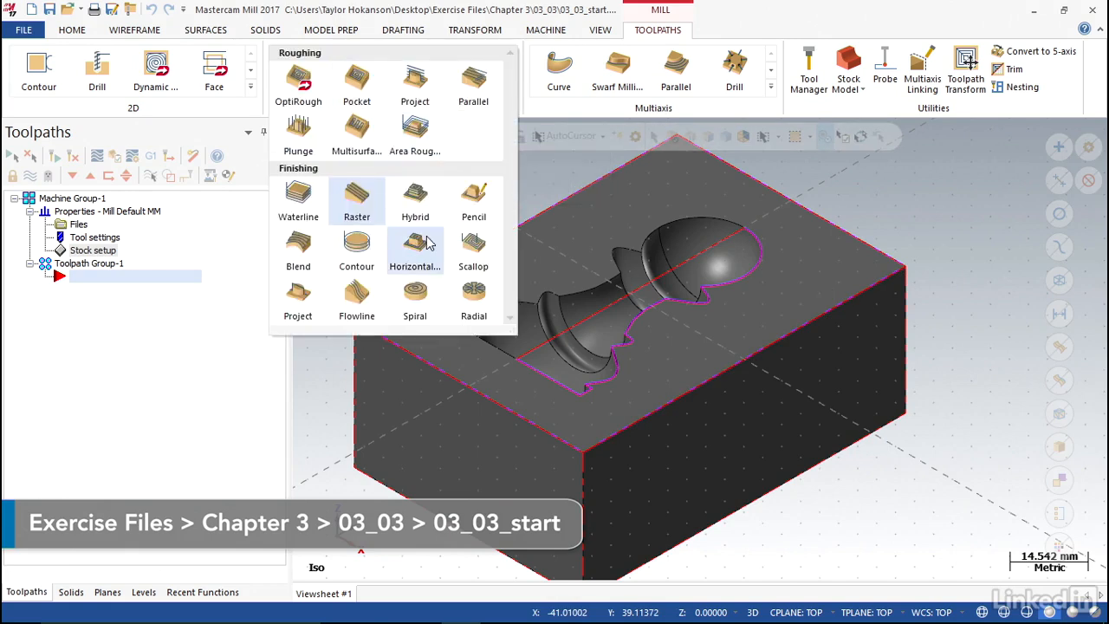
mouse_move(415, 130)
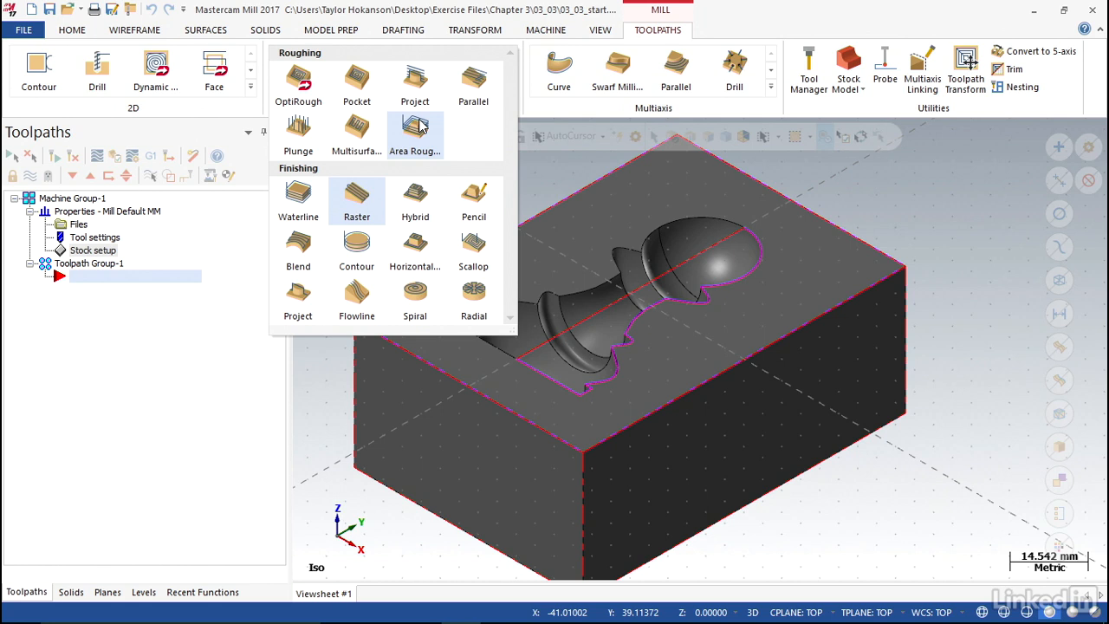
mouse_move(434, 124)
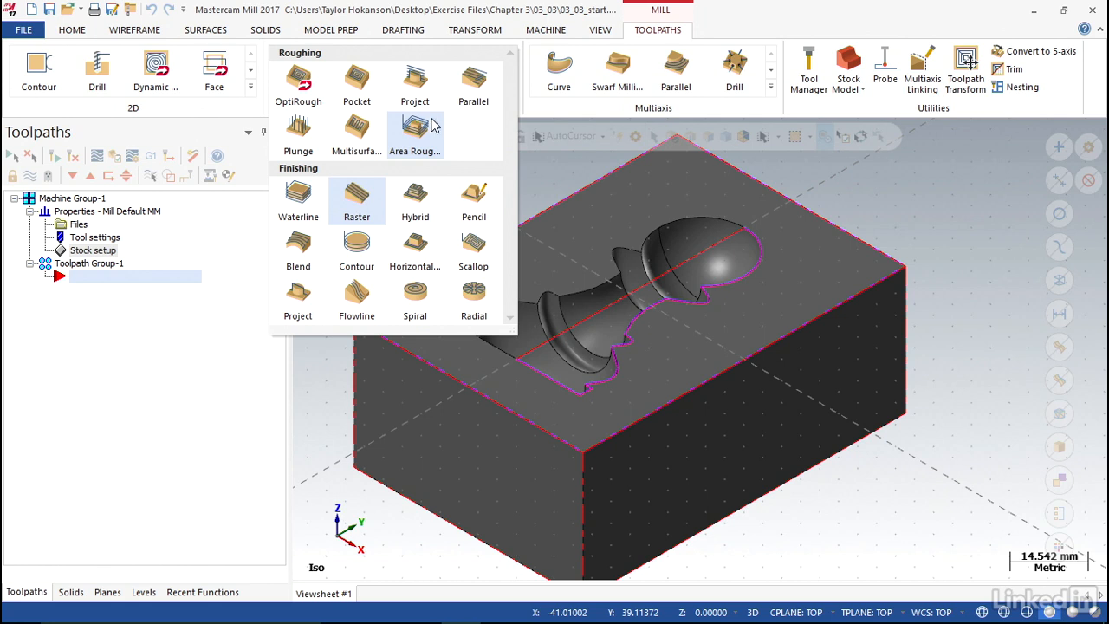
mouse_move(298, 83)
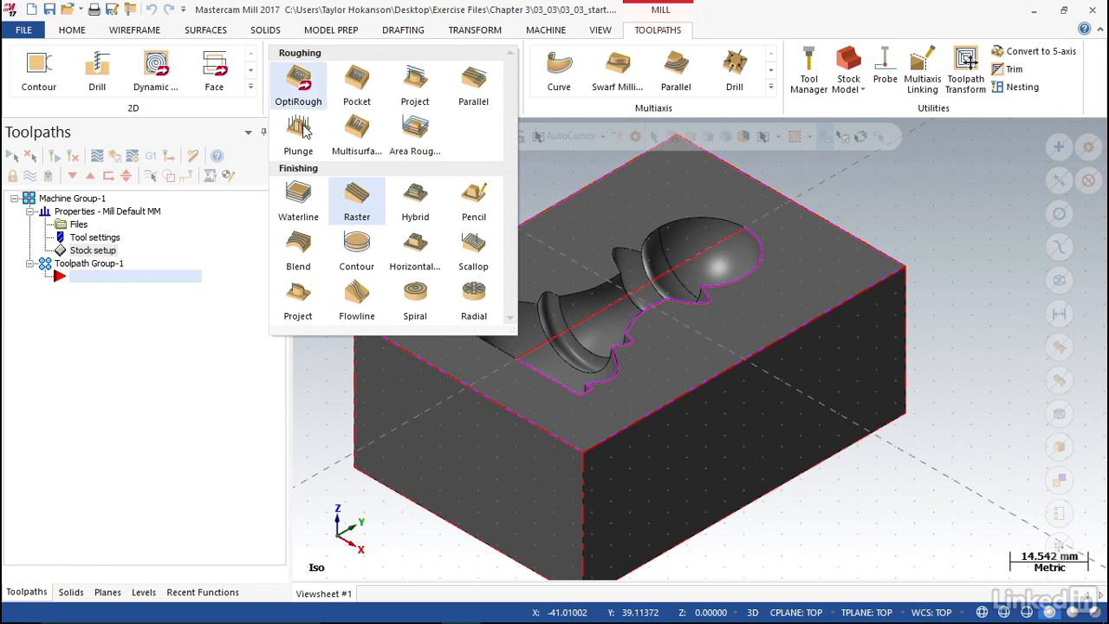
mouse_move(415, 201)
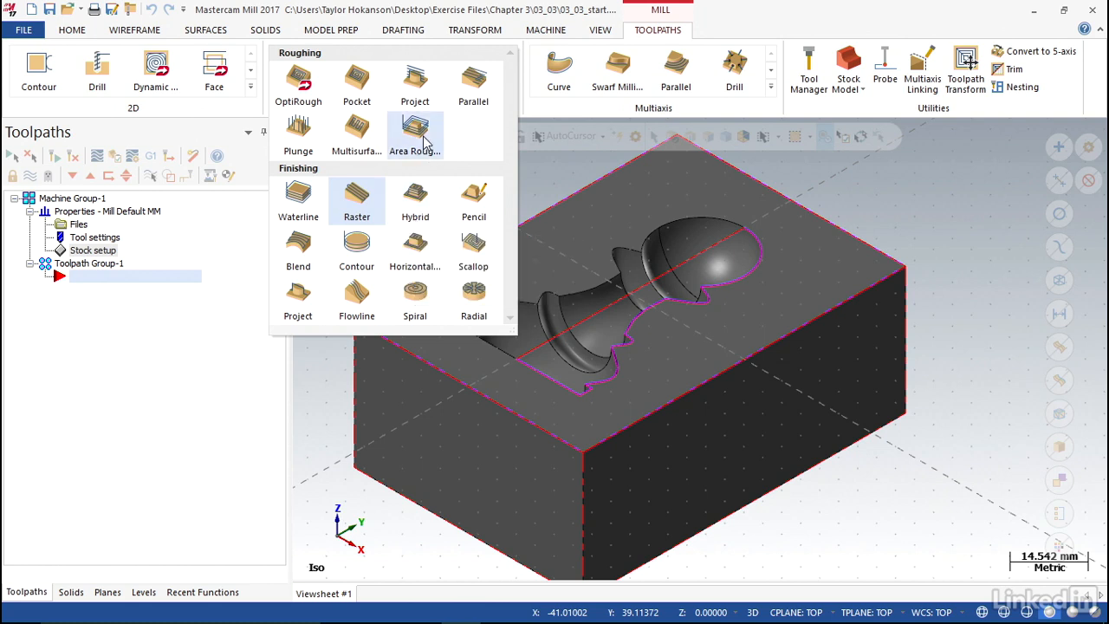
Create an Area Roughing toolpath named 'roughing' using the solid's 15 faces as drive surfaces.
click(414, 136)
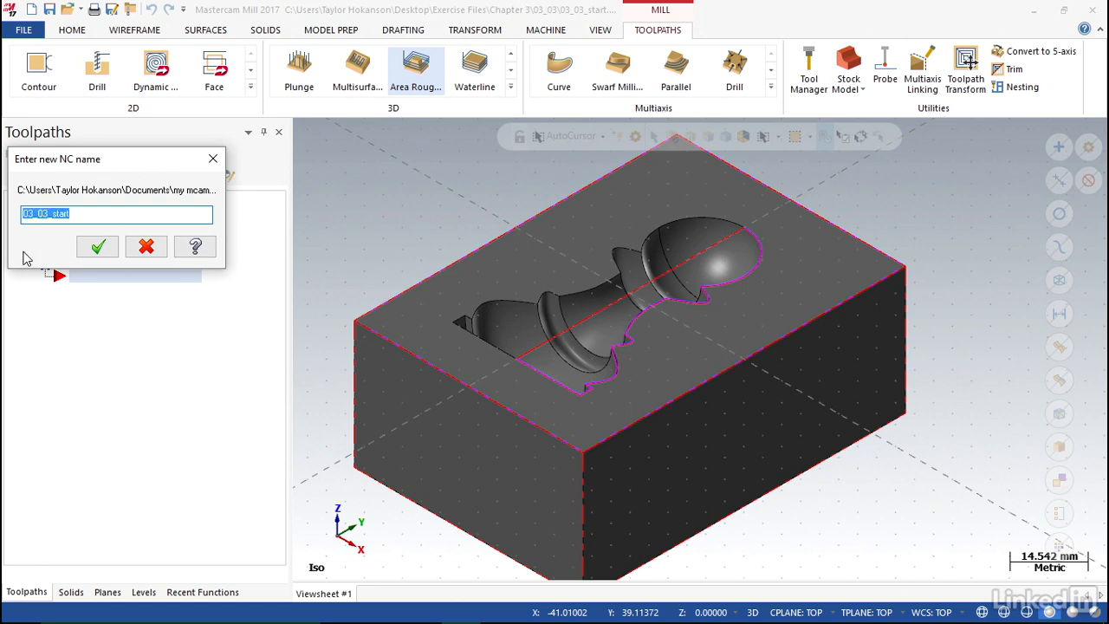
text(roughing)
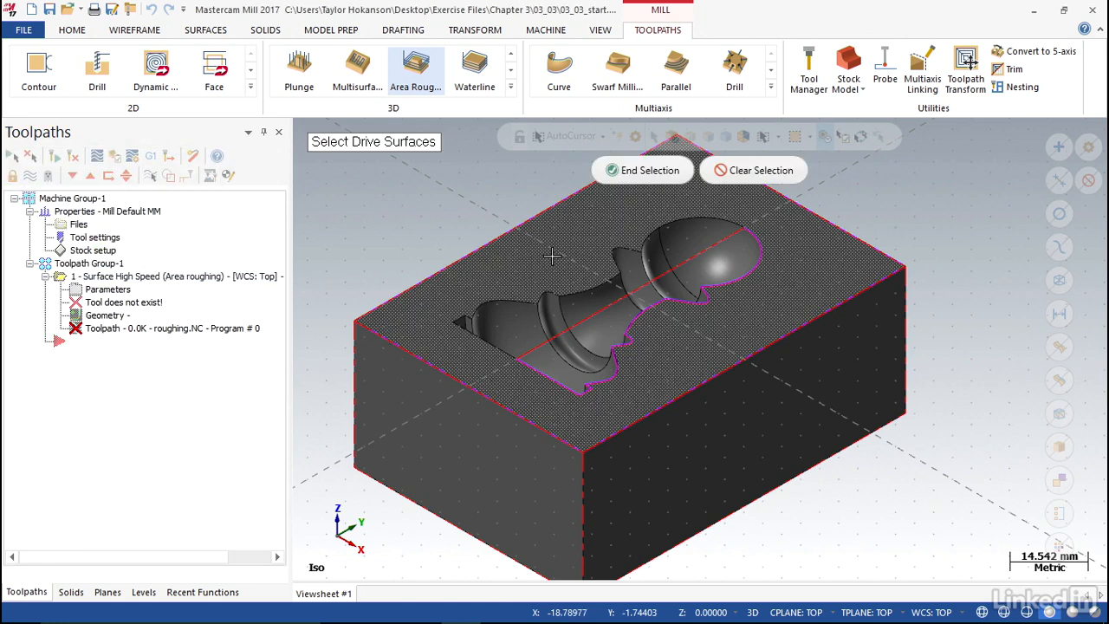
click(552, 262)
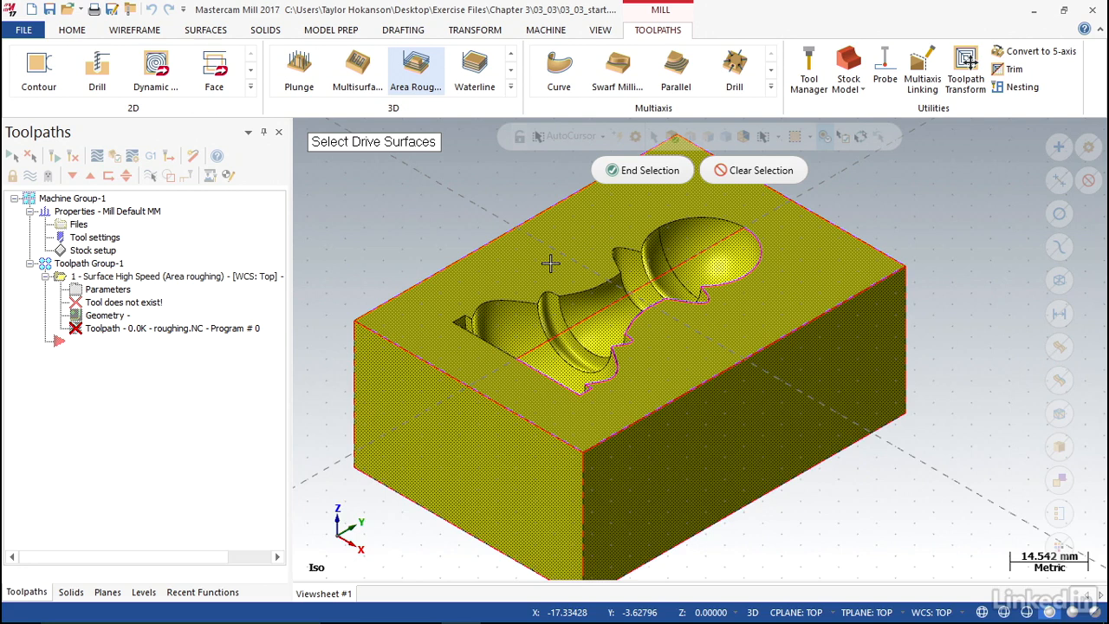
mouse_move(651, 208)
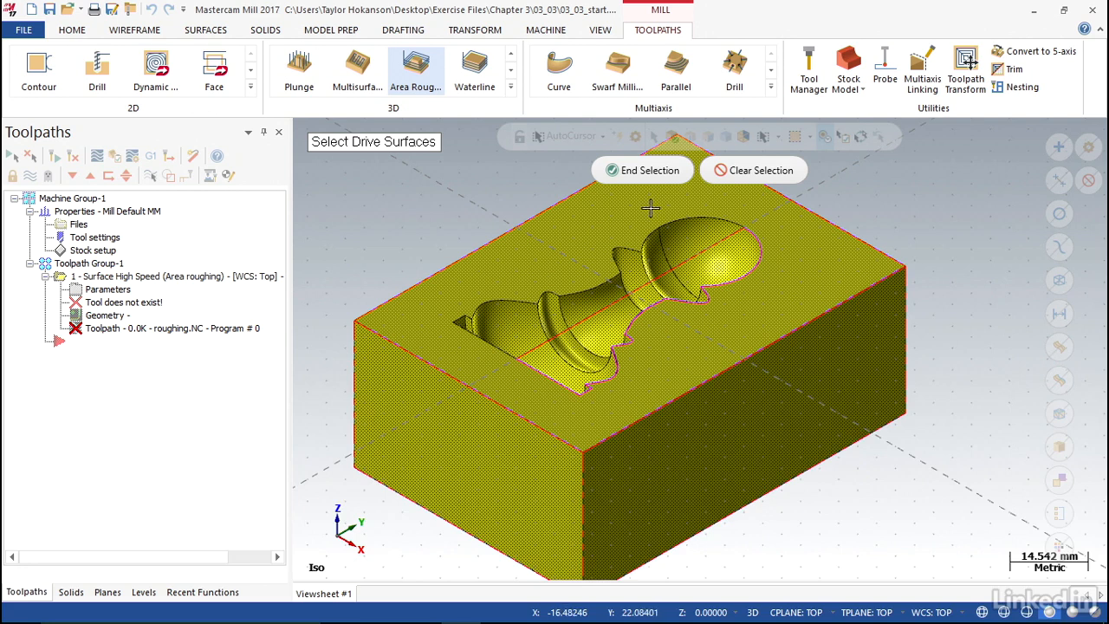
click(643, 169)
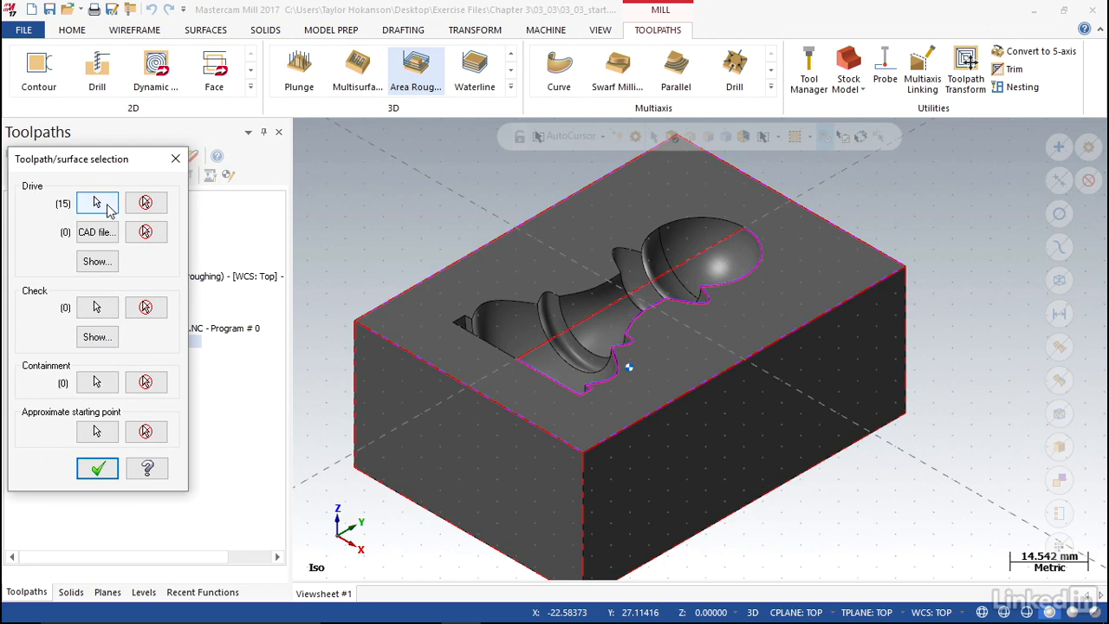
mouse_move(72, 334)
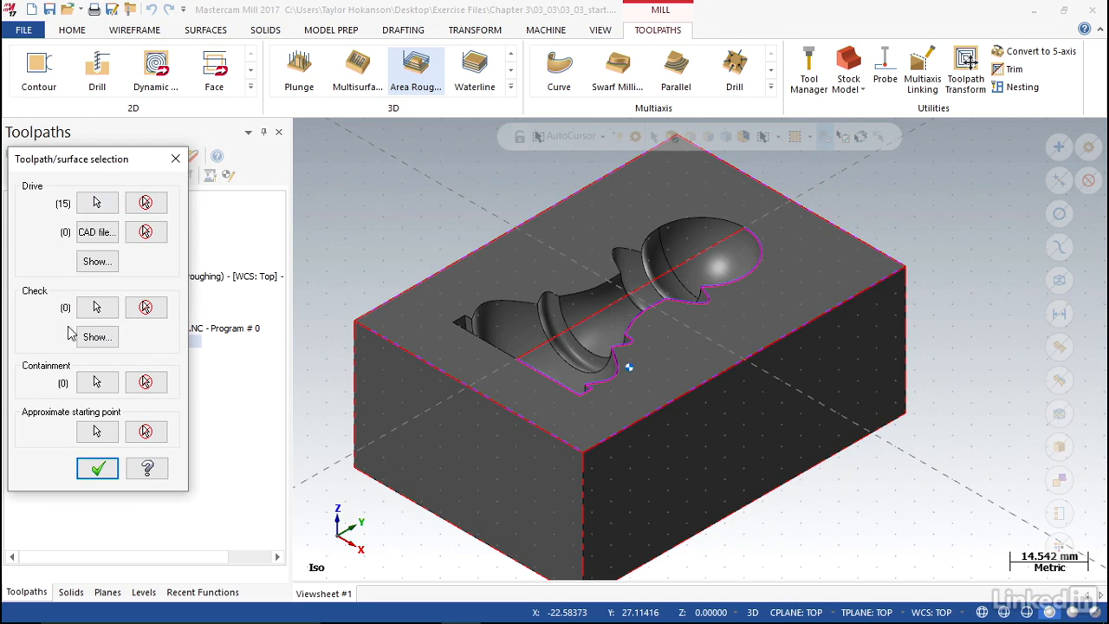
Chain the pawn cavity's top edge loop as the roughing containment boundary.
click(97, 383)
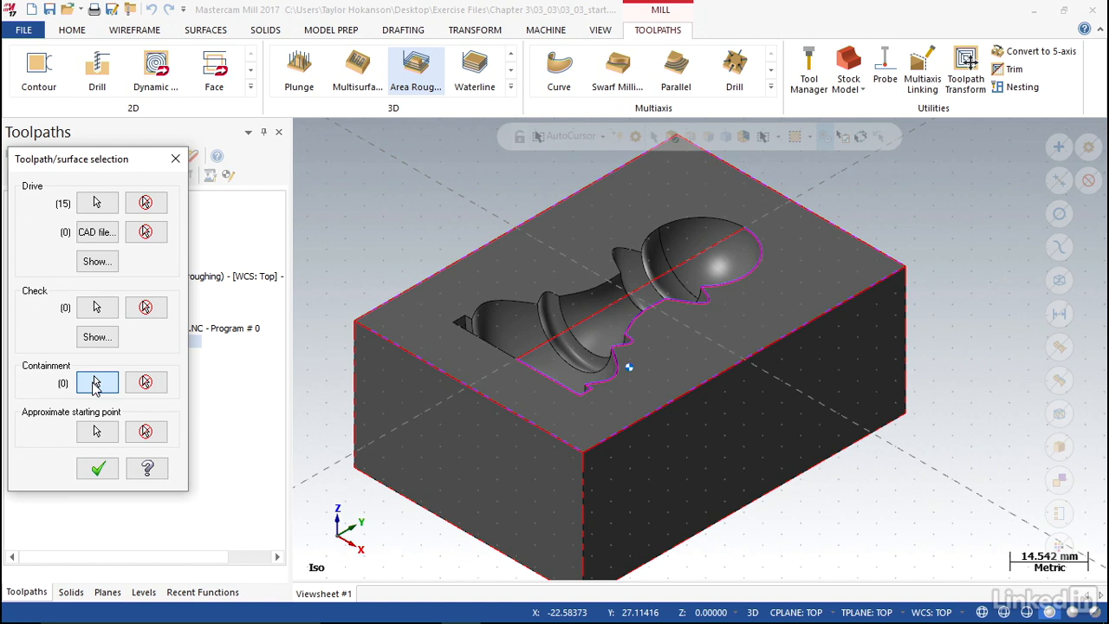
click(97, 383)
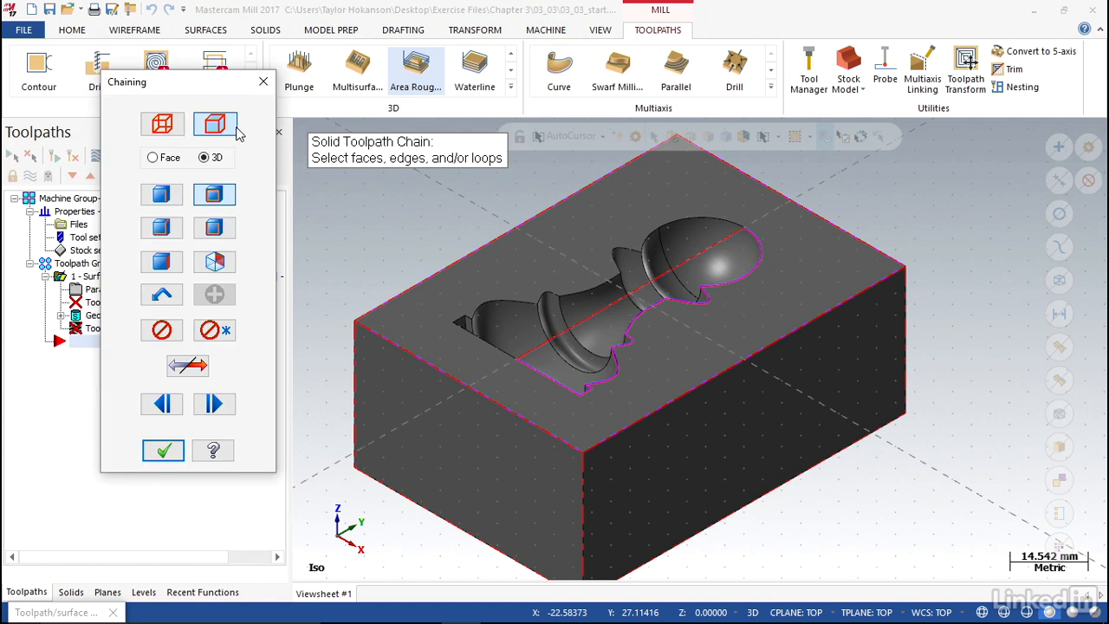
mouse_move(214, 124)
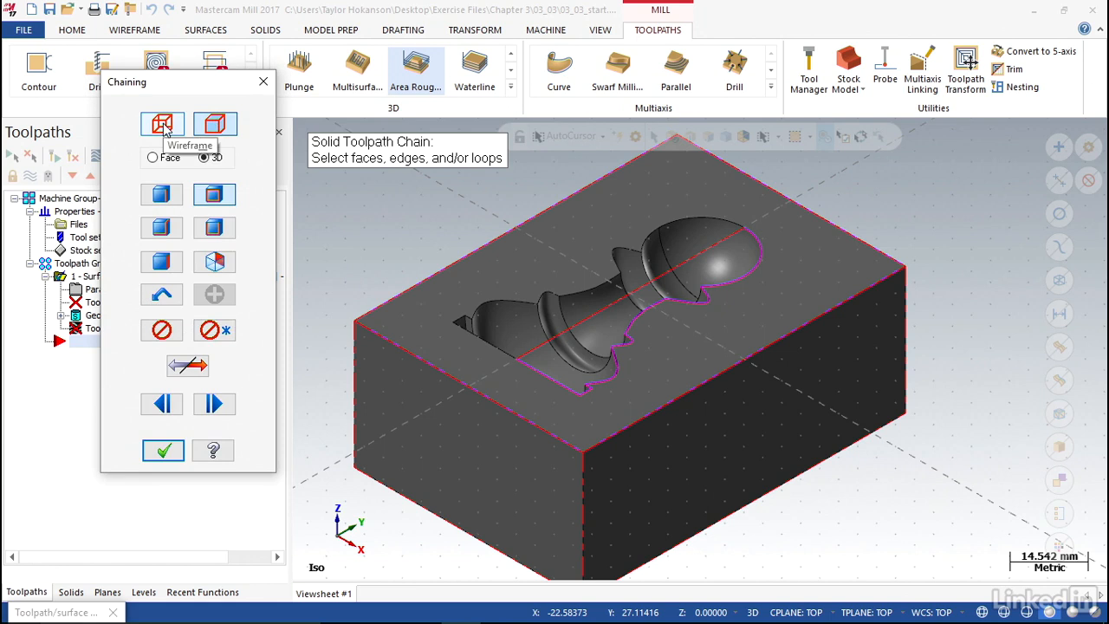
mouse_move(239, 213)
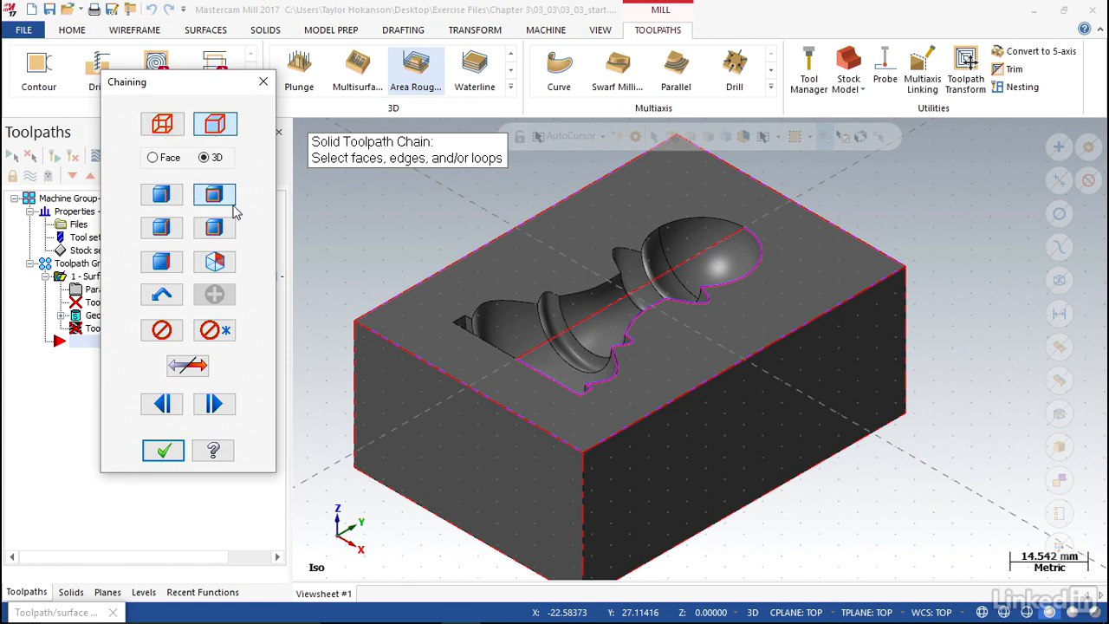
mouse_move(214, 194)
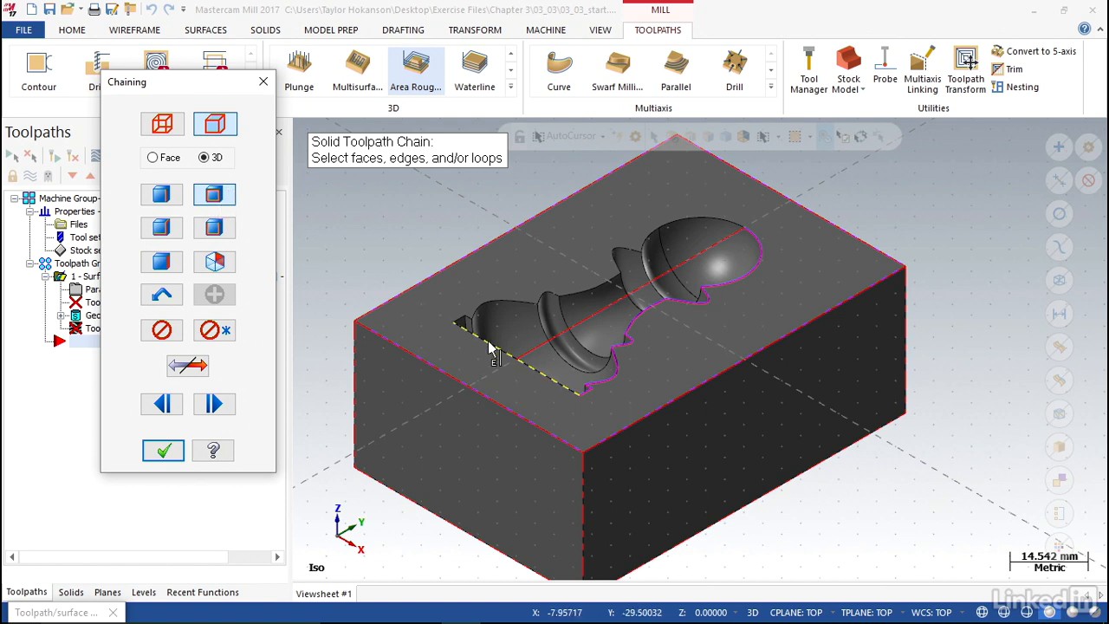
mouse_move(501, 360)
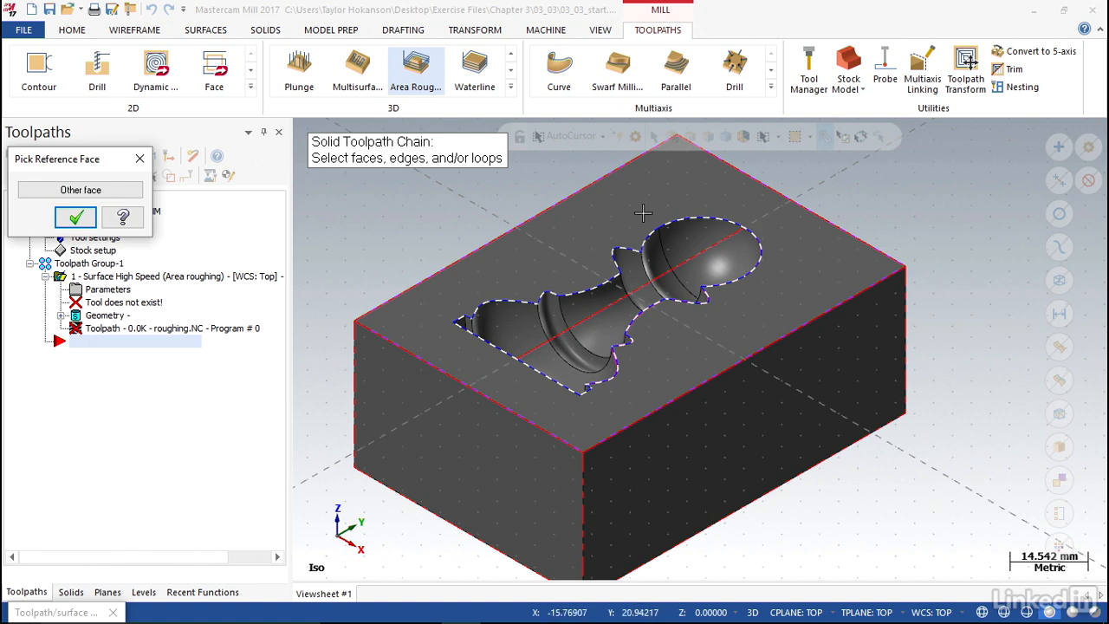
mouse_move(607, 404)
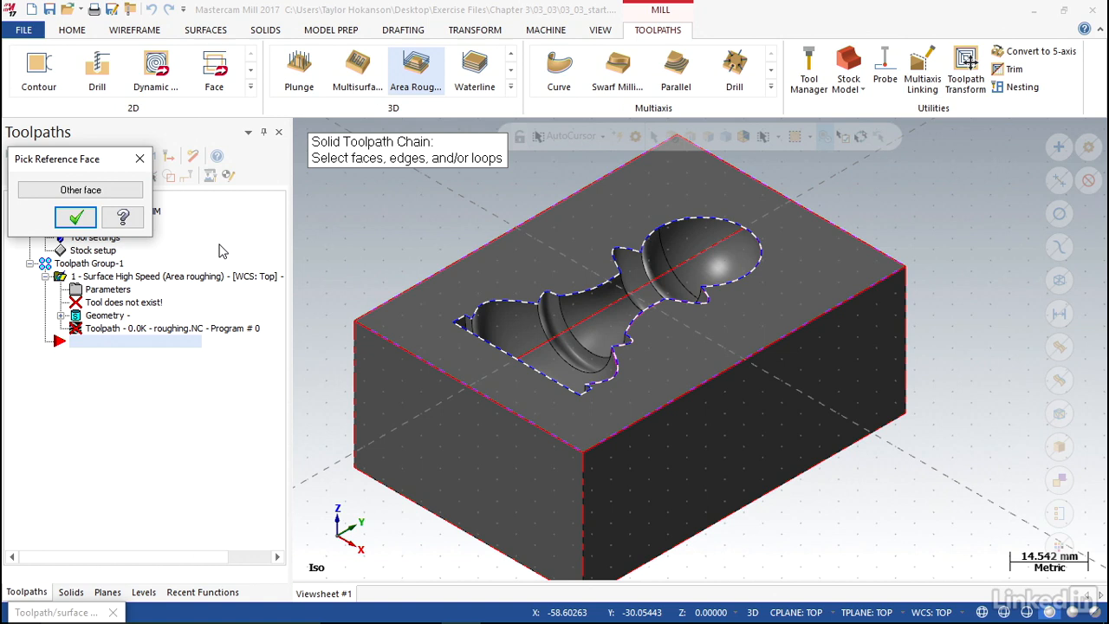
click(75, 217)
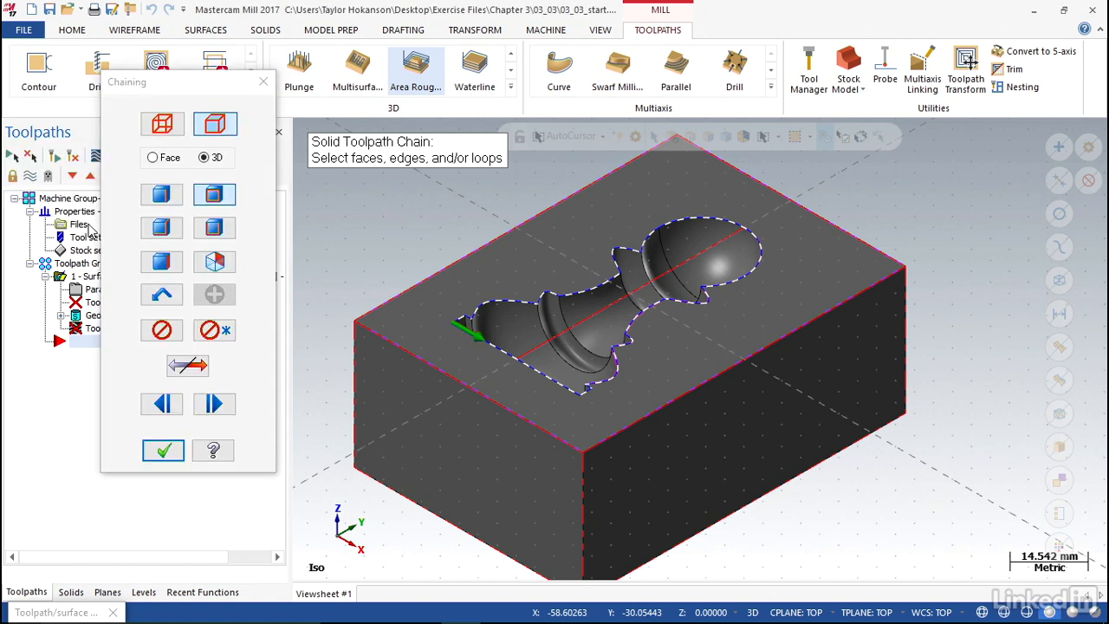
click(163, 450)
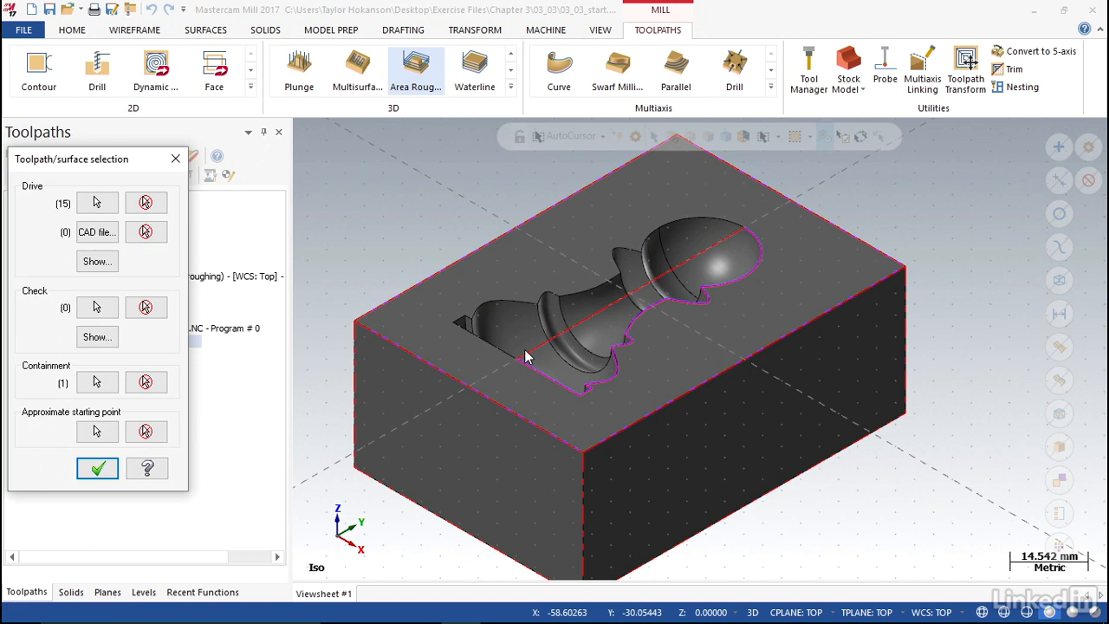
mouse_move(511, 184)
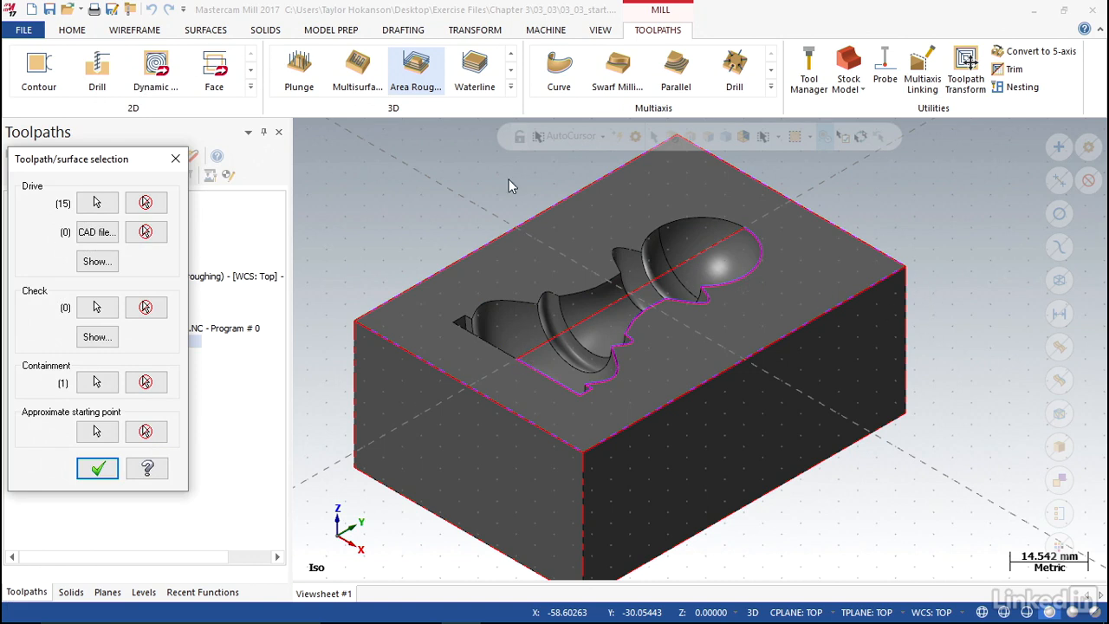
mouse_move(723, 295)
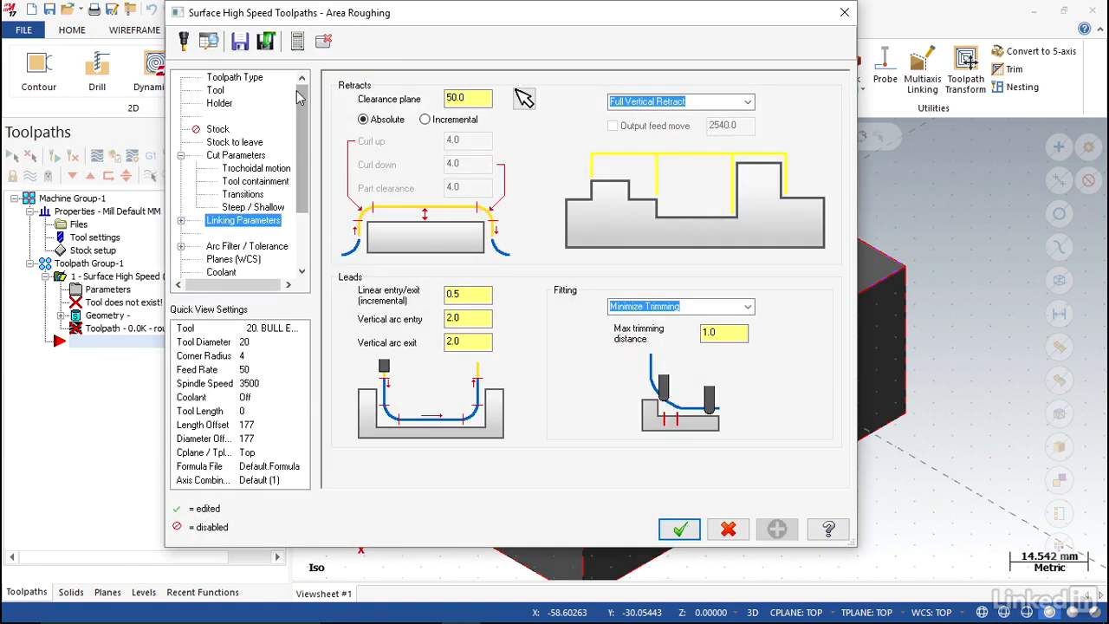
Assign FLAT END MILL - 5 from the tool library to the area roughing toolpath.
click(235, 77)
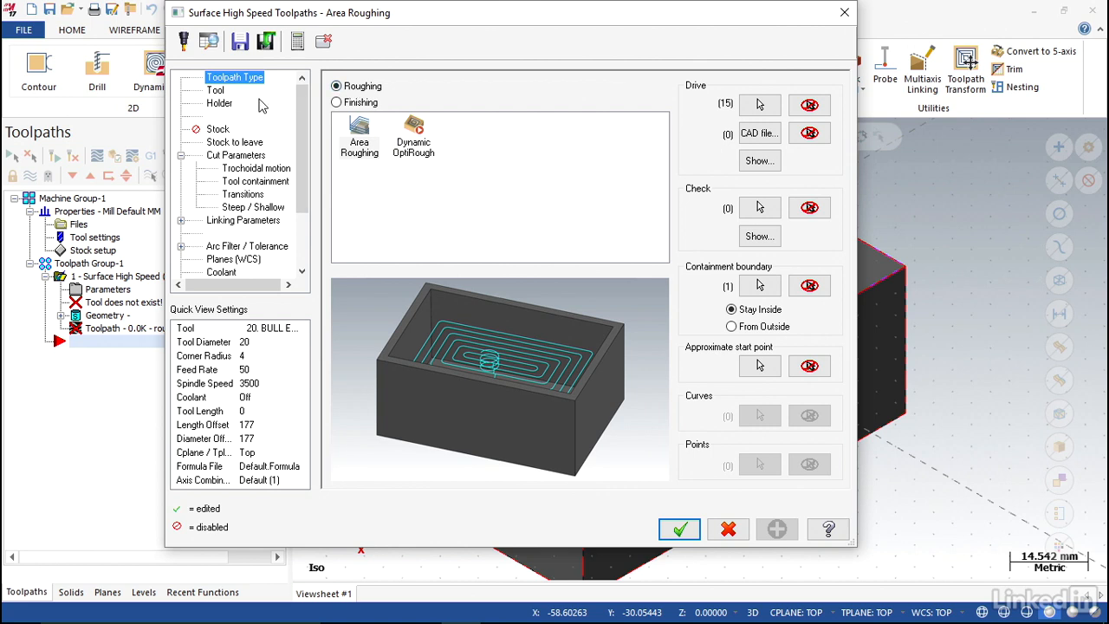
click(215, 90)
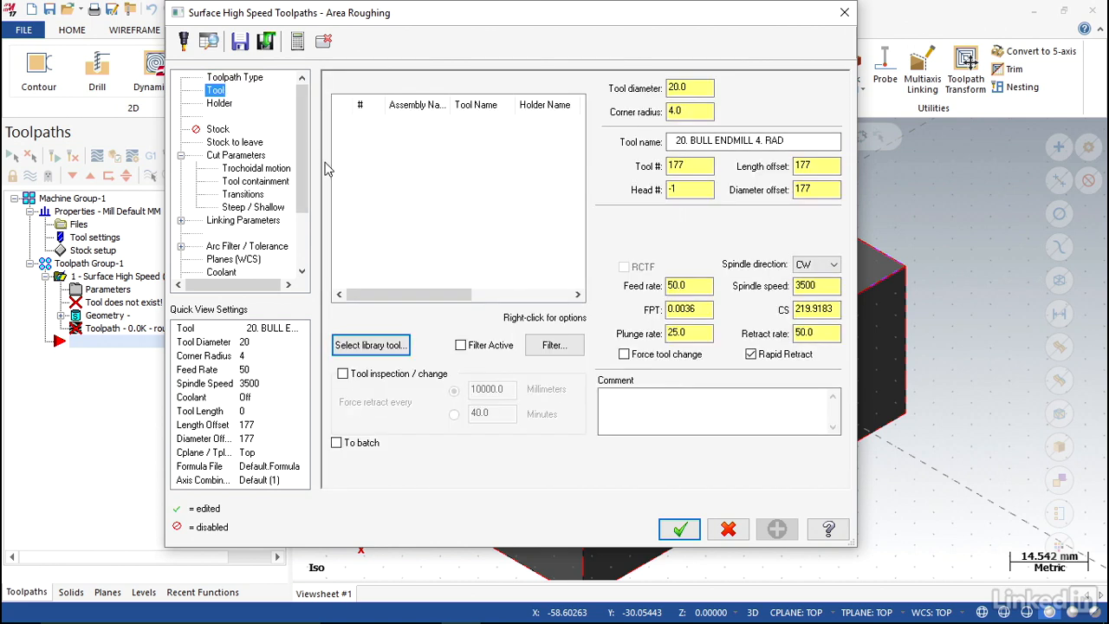
mouse_move(436, 212)
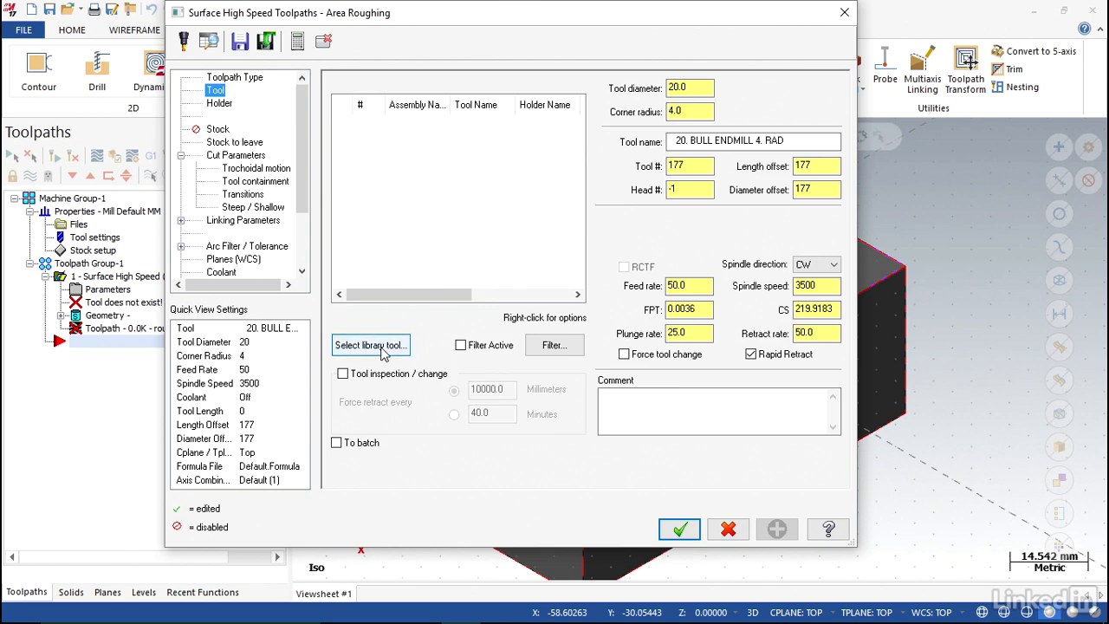
click(370, 345)
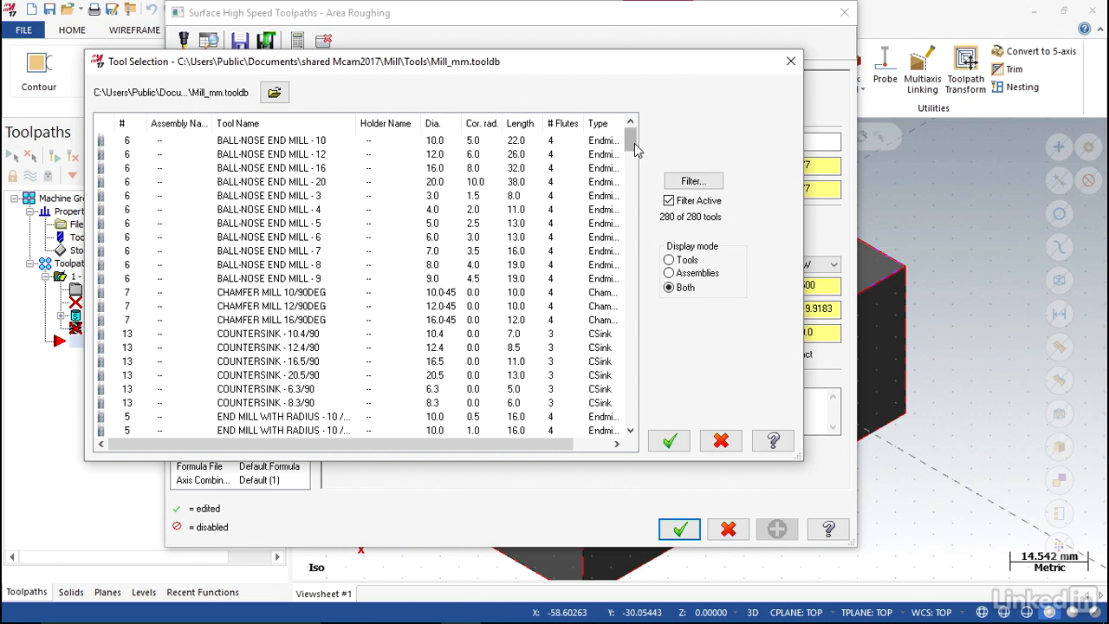
scroll(down, 3)
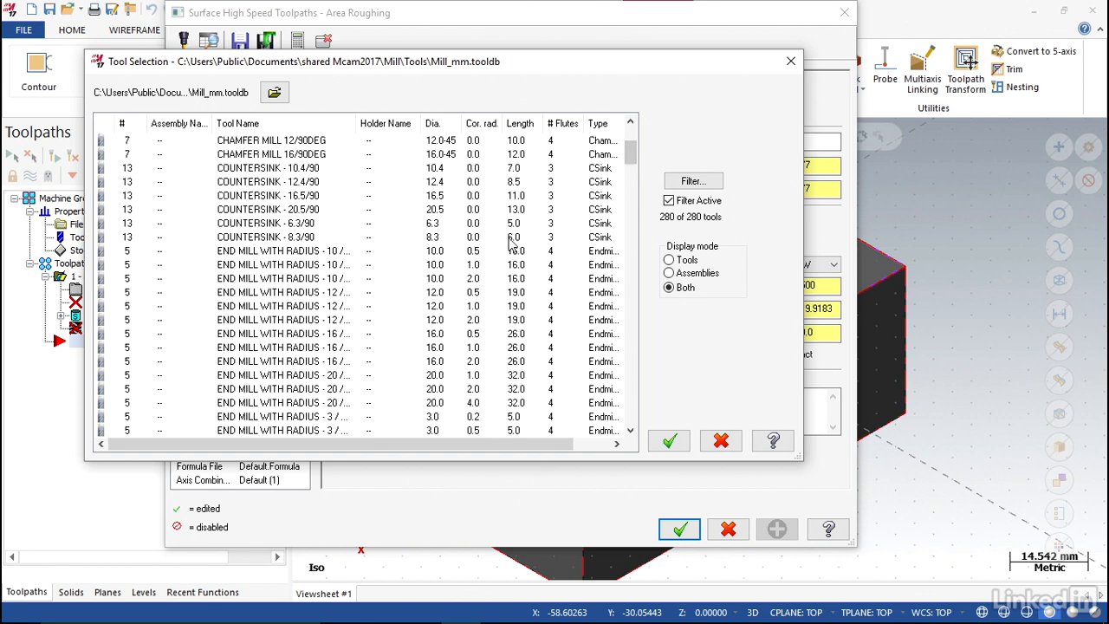
scroll(down, 3)
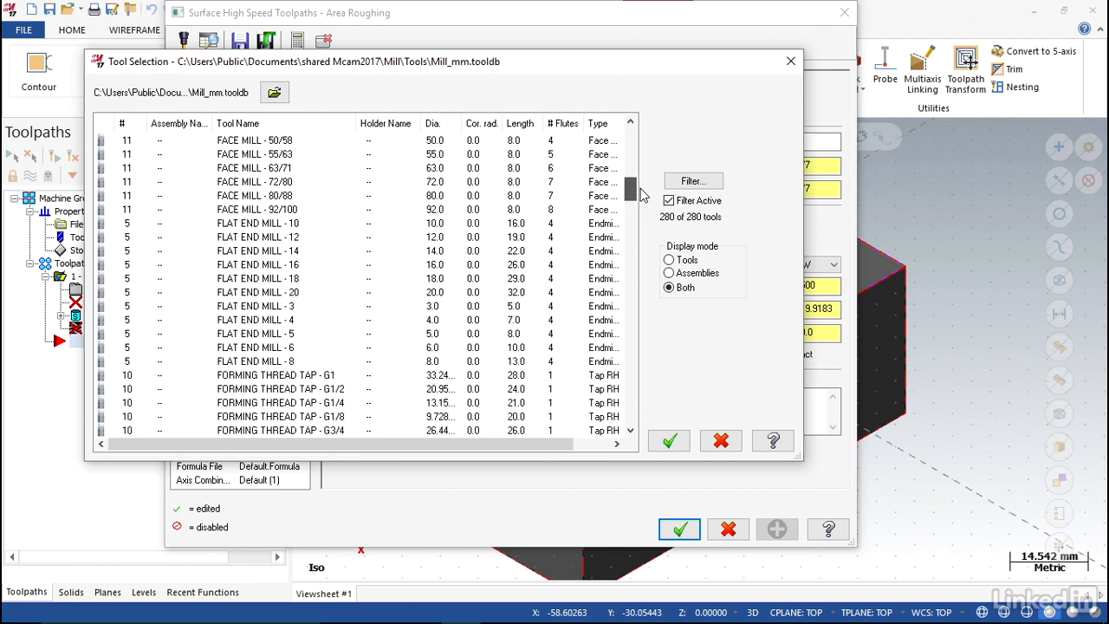
click(286, 334)
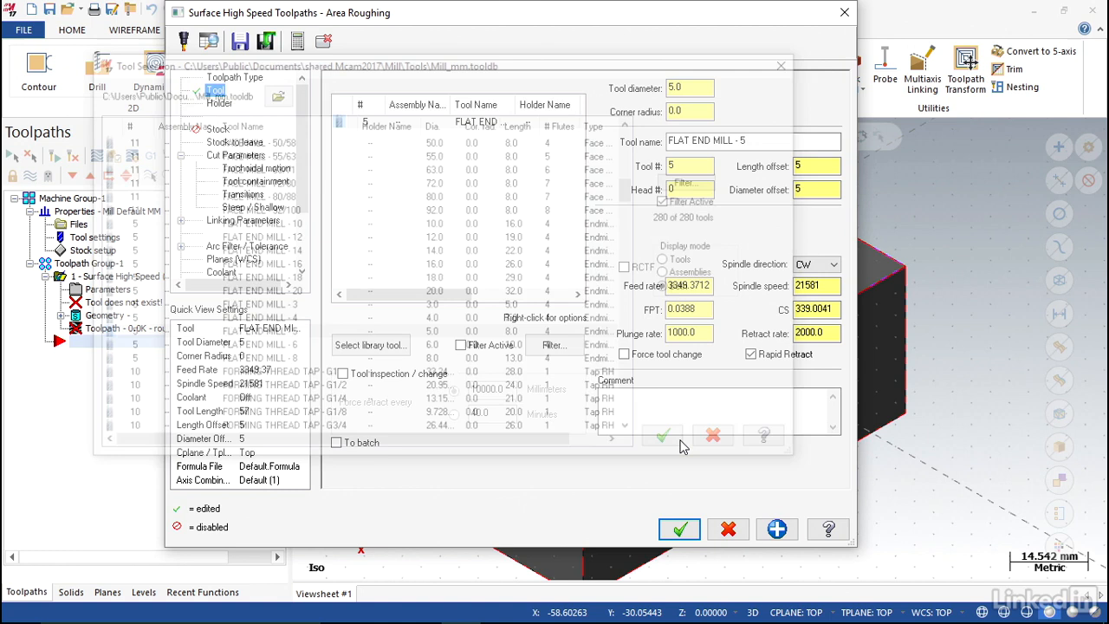
click(664, 436)
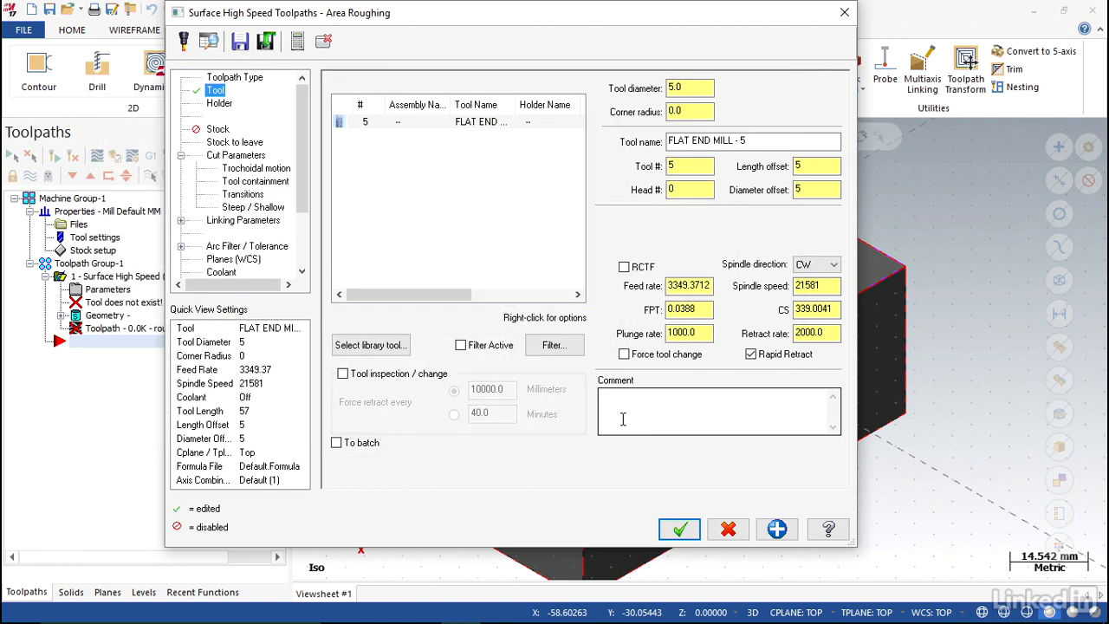
mouse_move(648, 411)
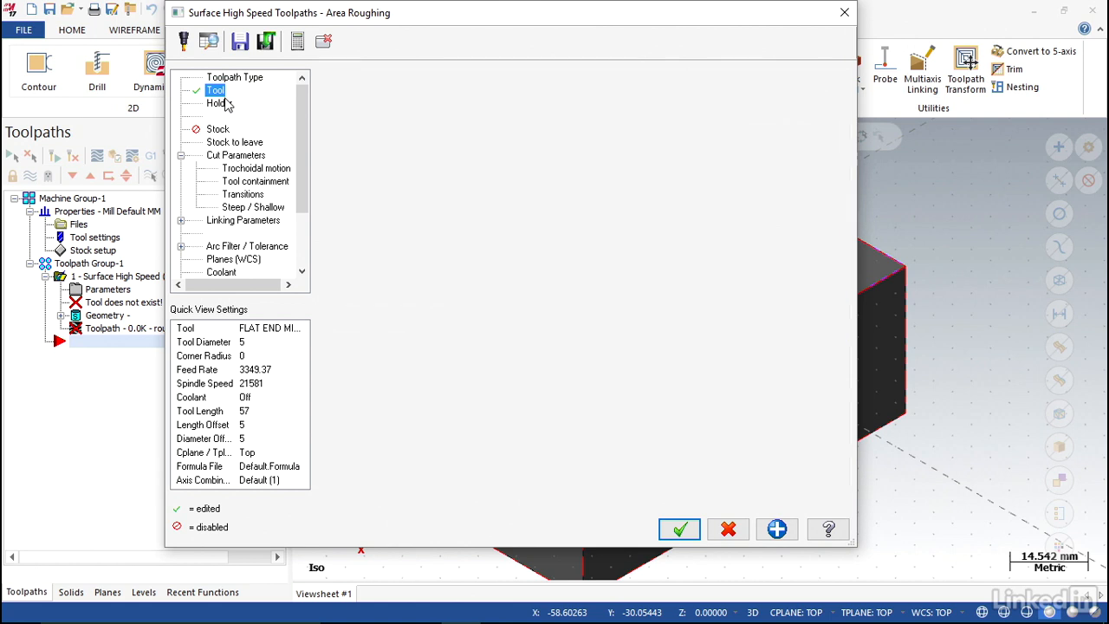
Review the 1.0 wall/floor stock to leave, 0.5 stepdown and 45% stepover.
click(219, 104)
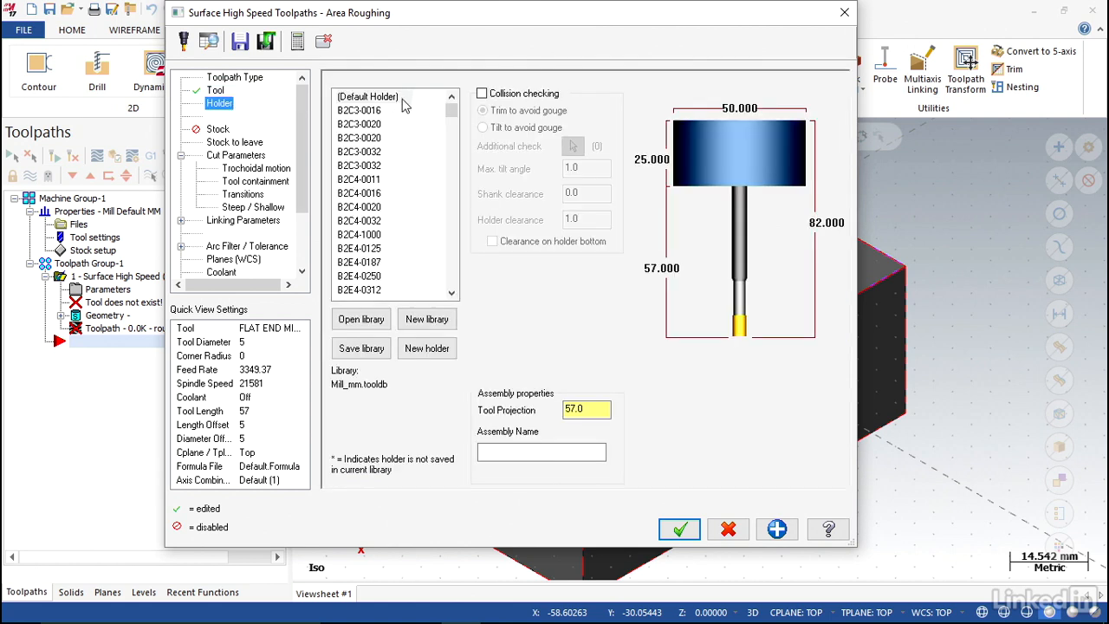
click(218, 129)
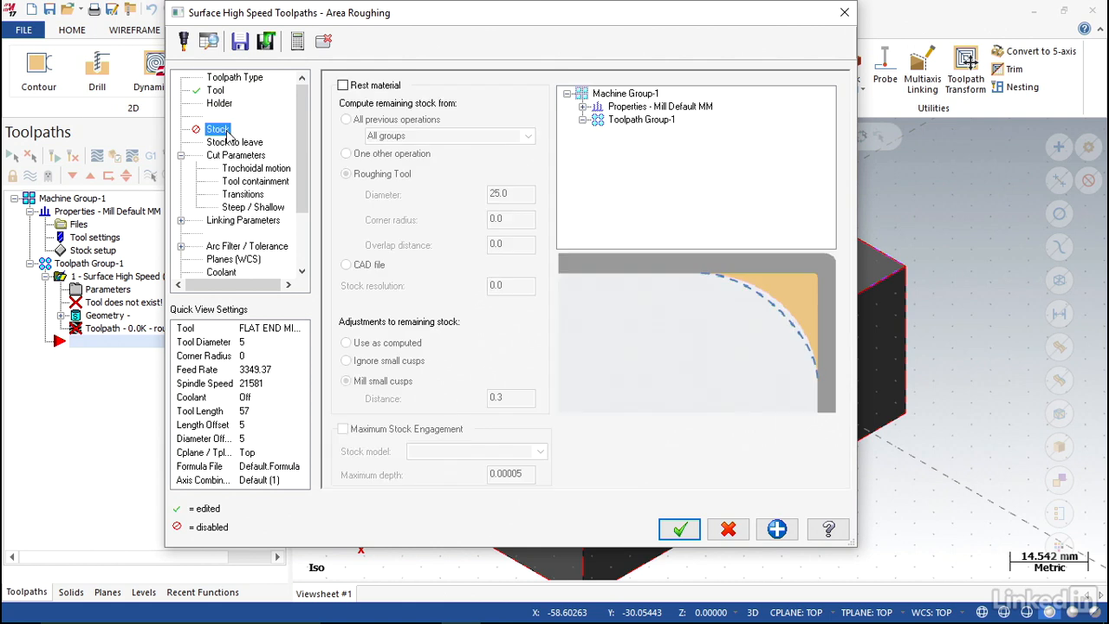
click(234, 142)
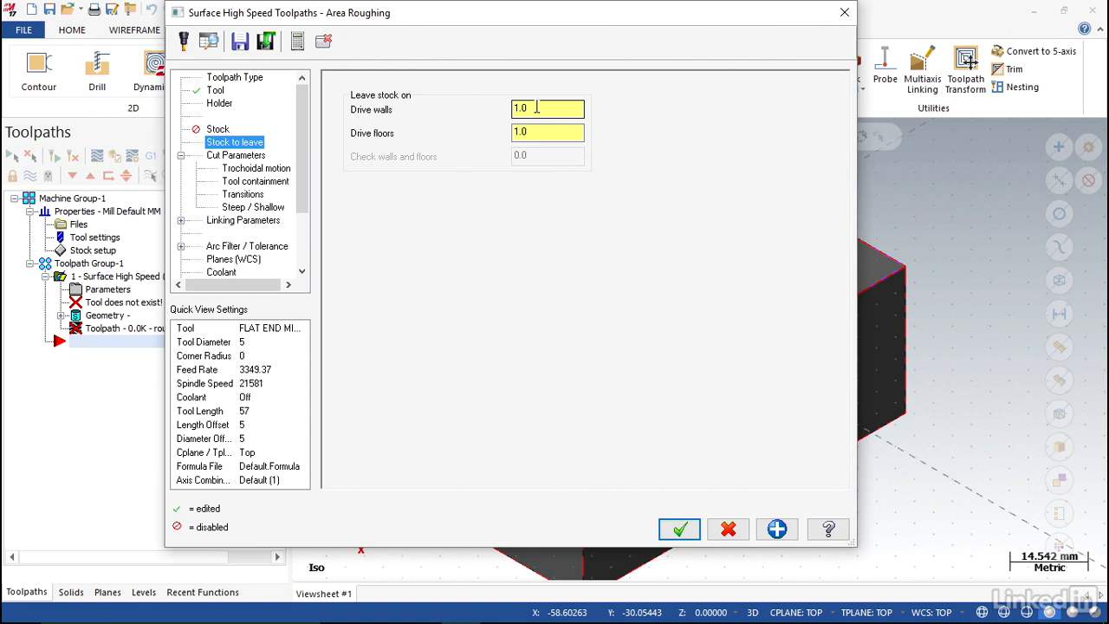
click(547, 132)
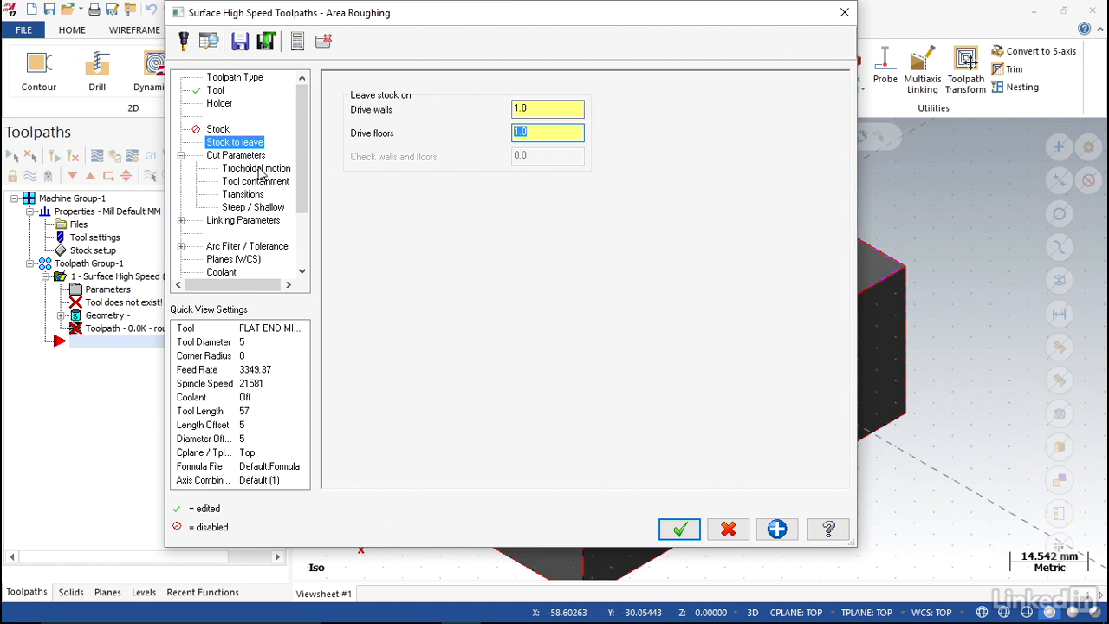
click(235, 154)
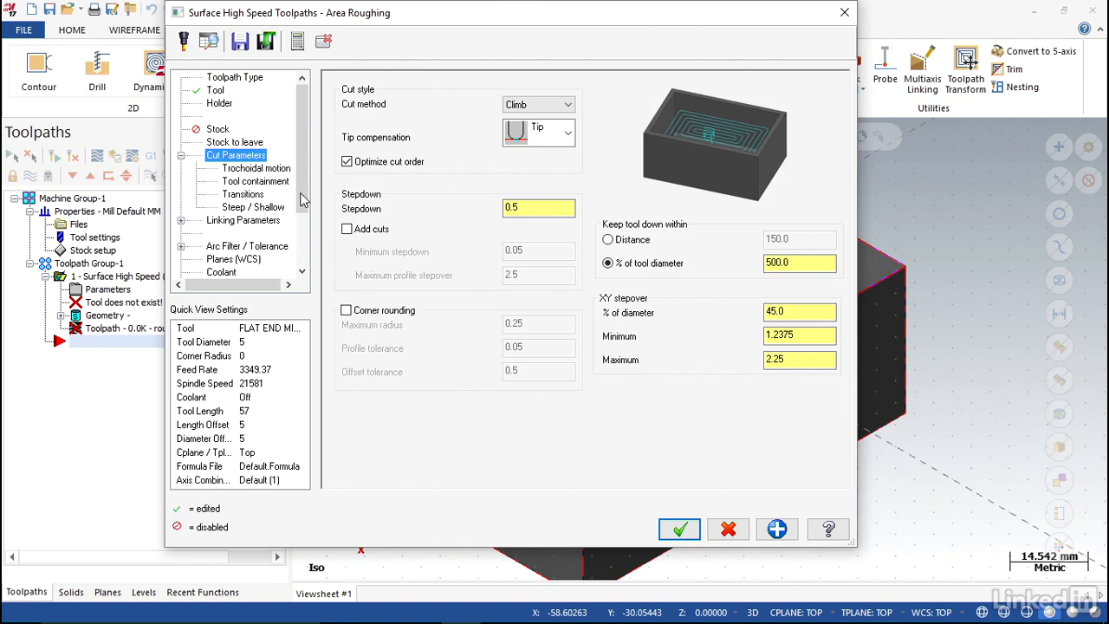
click(539, 207)
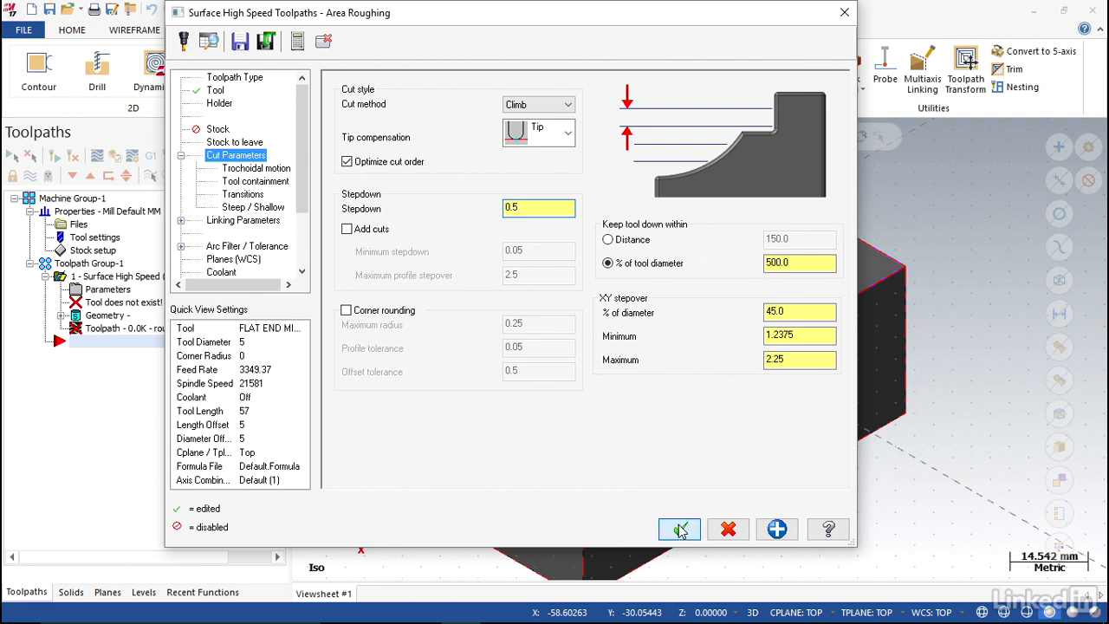
Accept the area roughing settings and dismiss the regeneration warning.
click(679, 529)
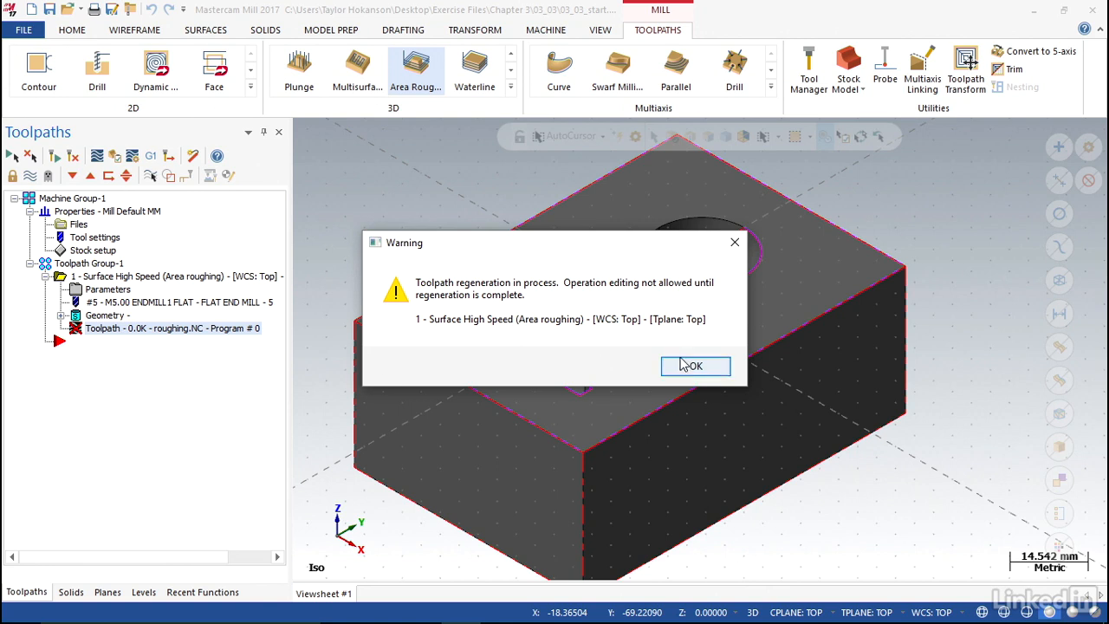
click(695, 365)
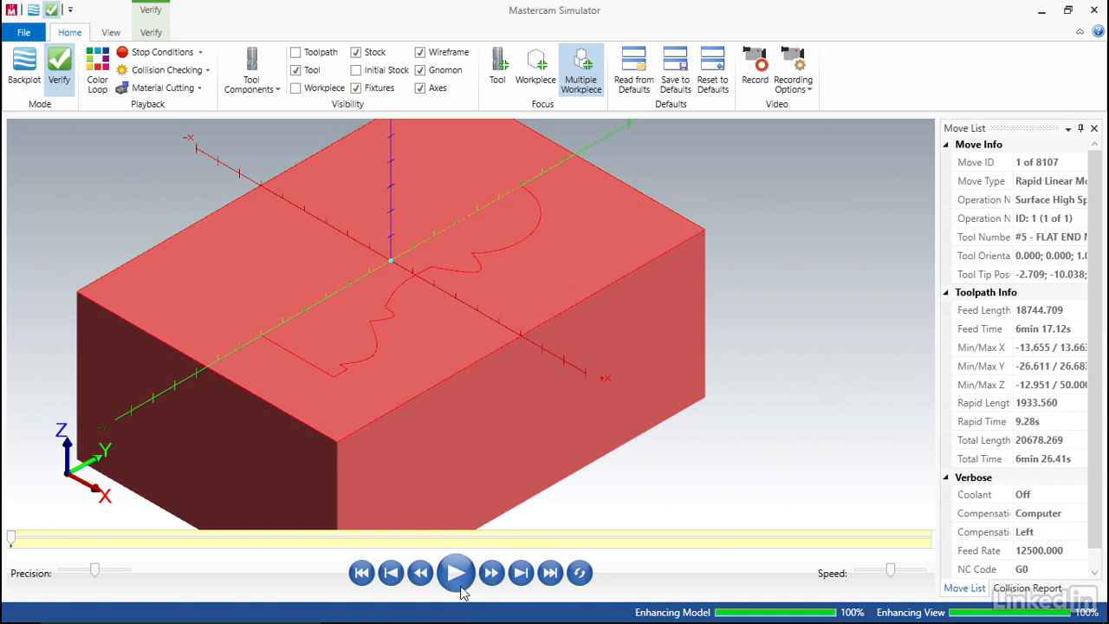
Play the roughing simulation until the stepped pawn cavity is fully carved.
click(456, 572)
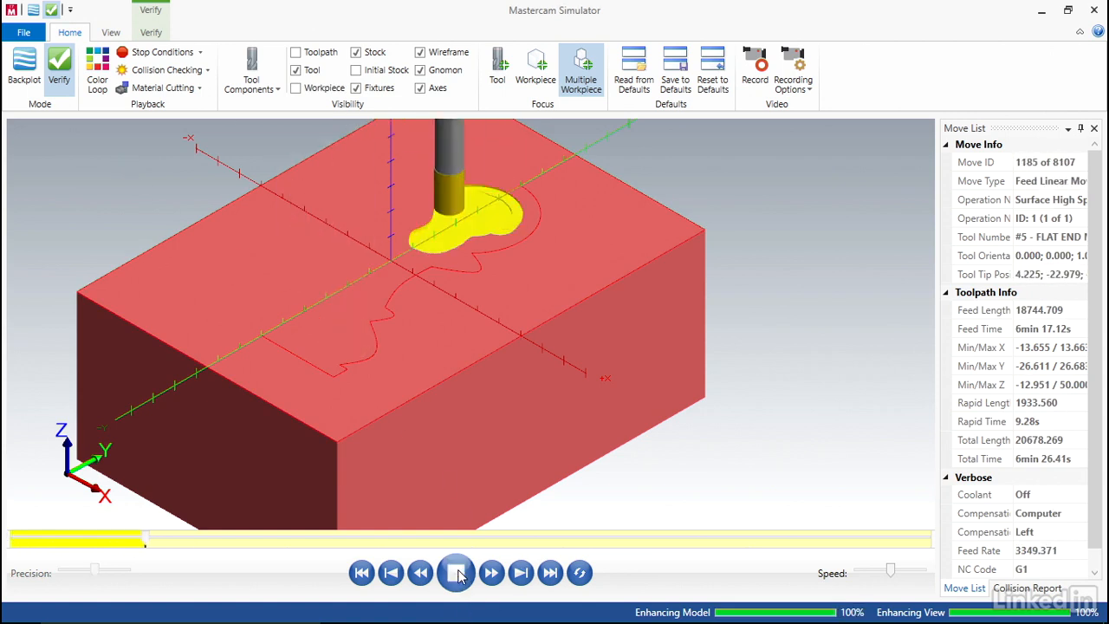
click(456, 572)
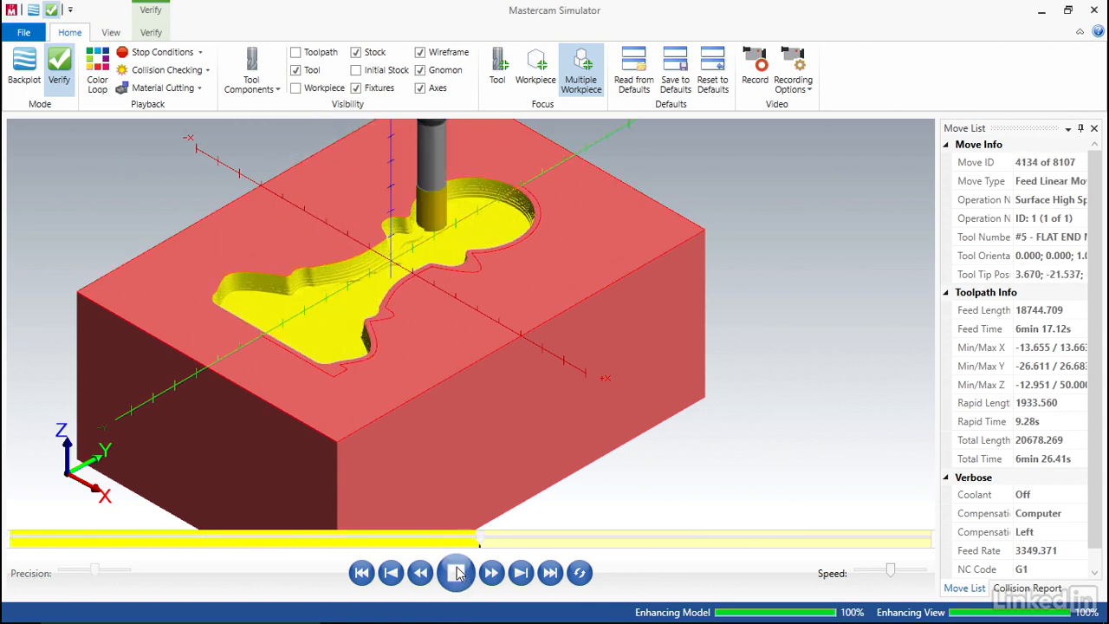
click(456, 572)
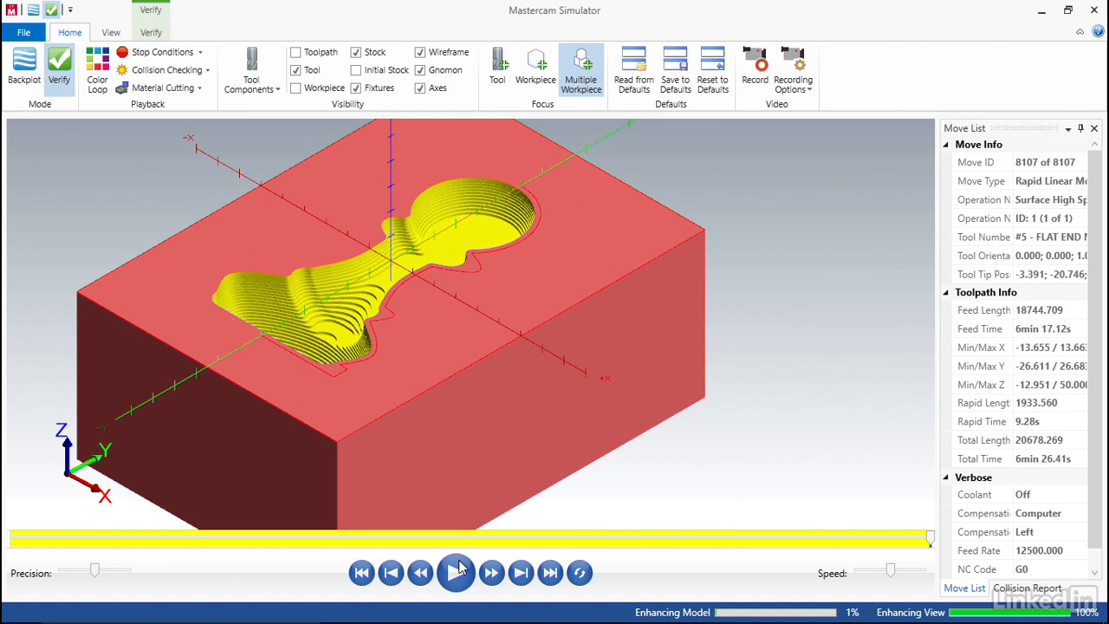
click(457, 572)
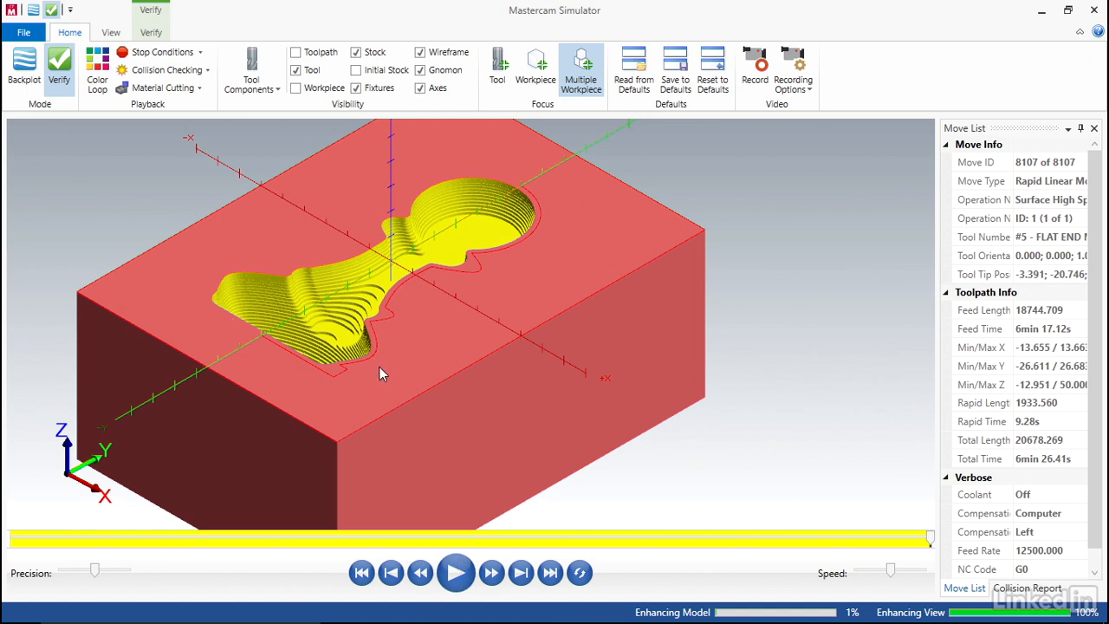
mouse_move(457, 279)
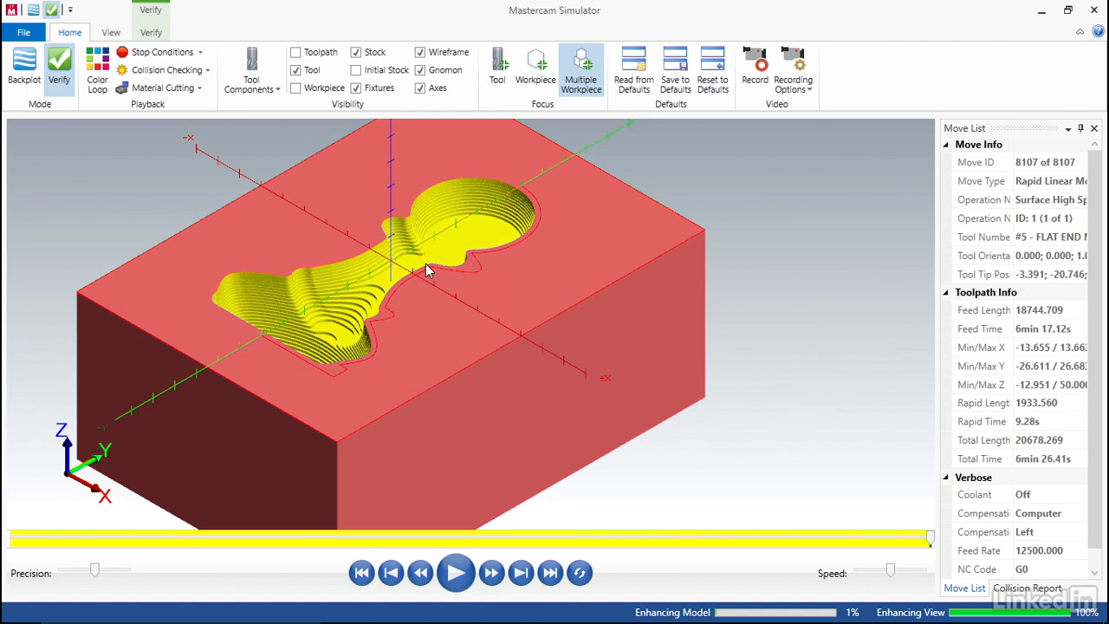
mouse_move(369, 324)
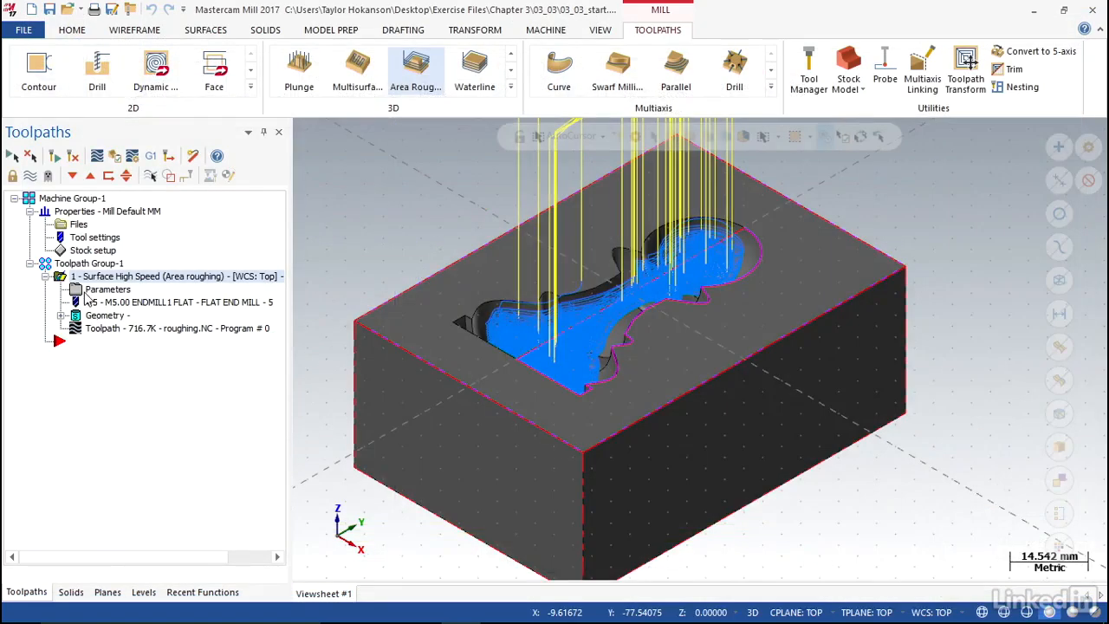
Swap the area roughing tool for FLAT END MILL - 3 from the library.
double_click(109, 288)
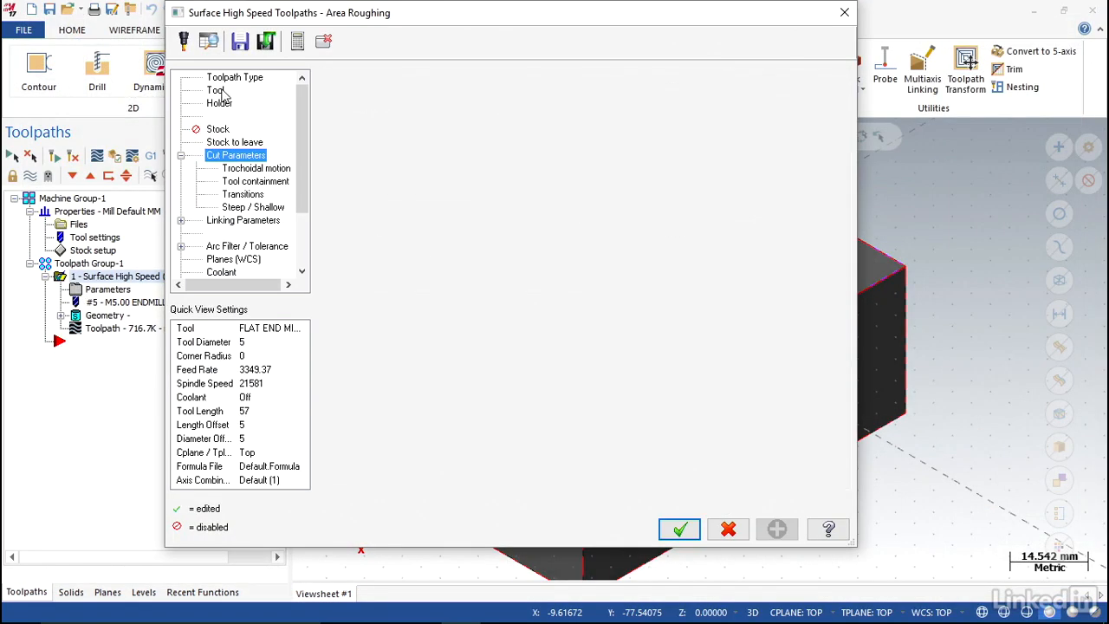
click(215, 90)
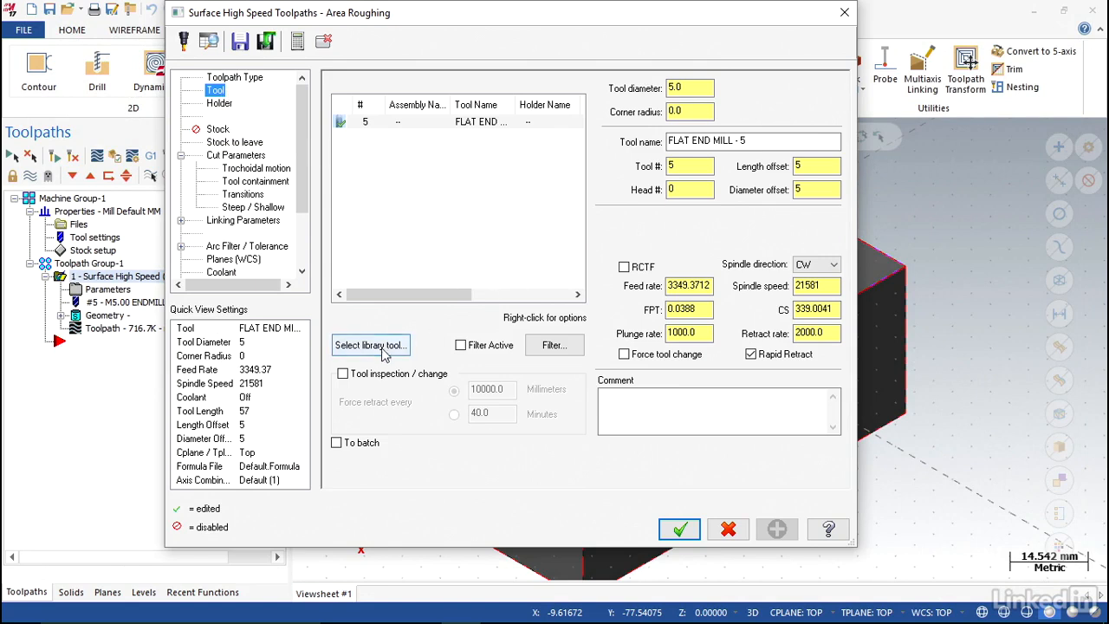
click(370, 345)
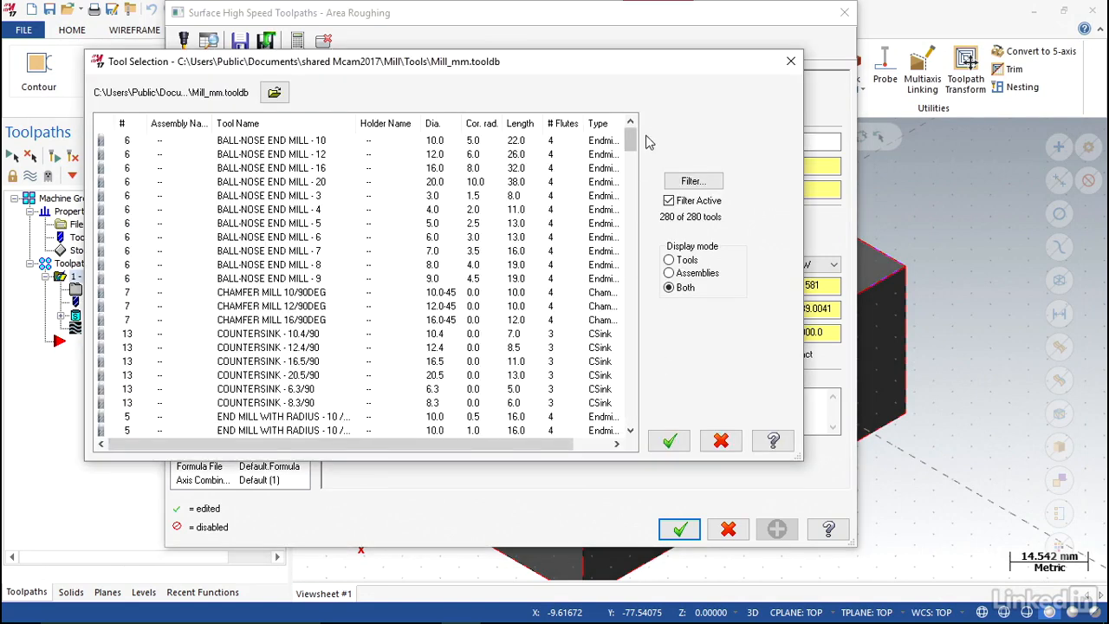
scroll(down, 3)
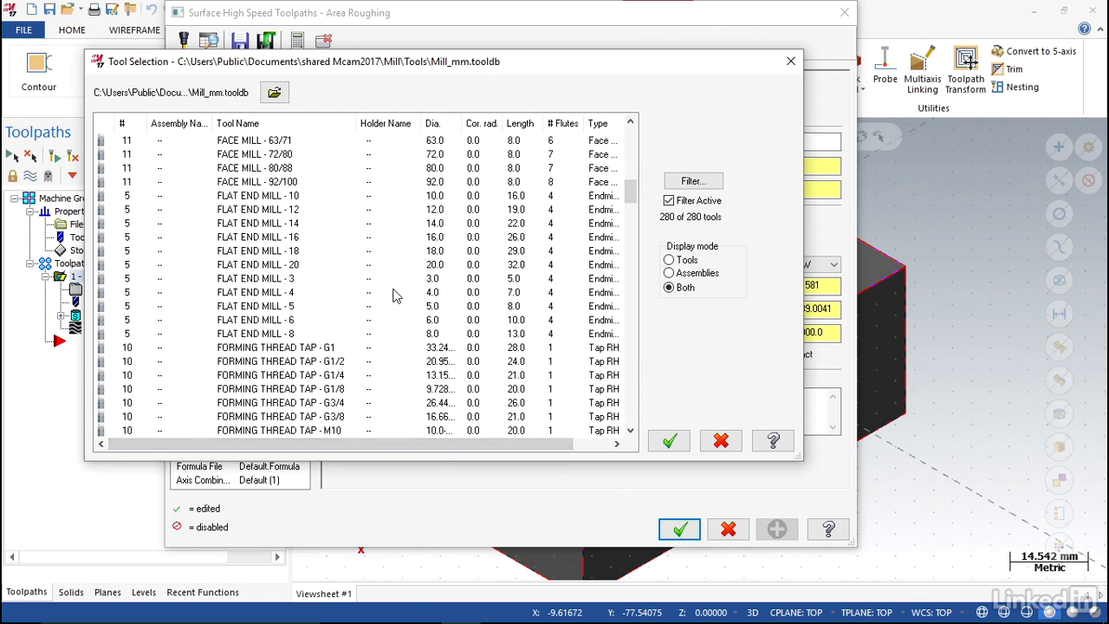
click(256, 279)
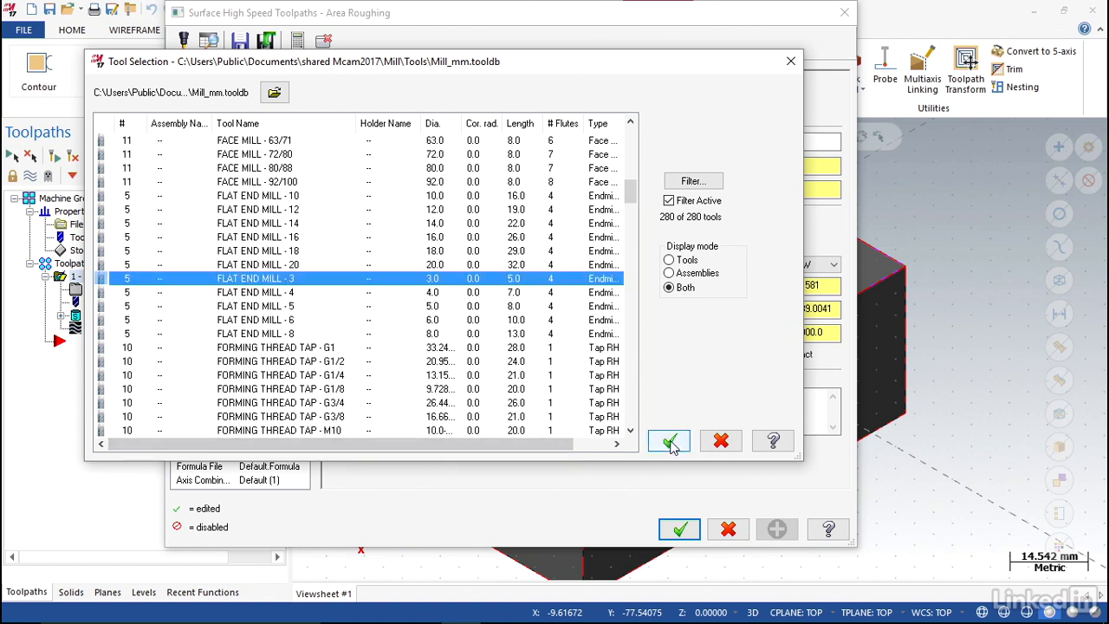
click(669, 440)
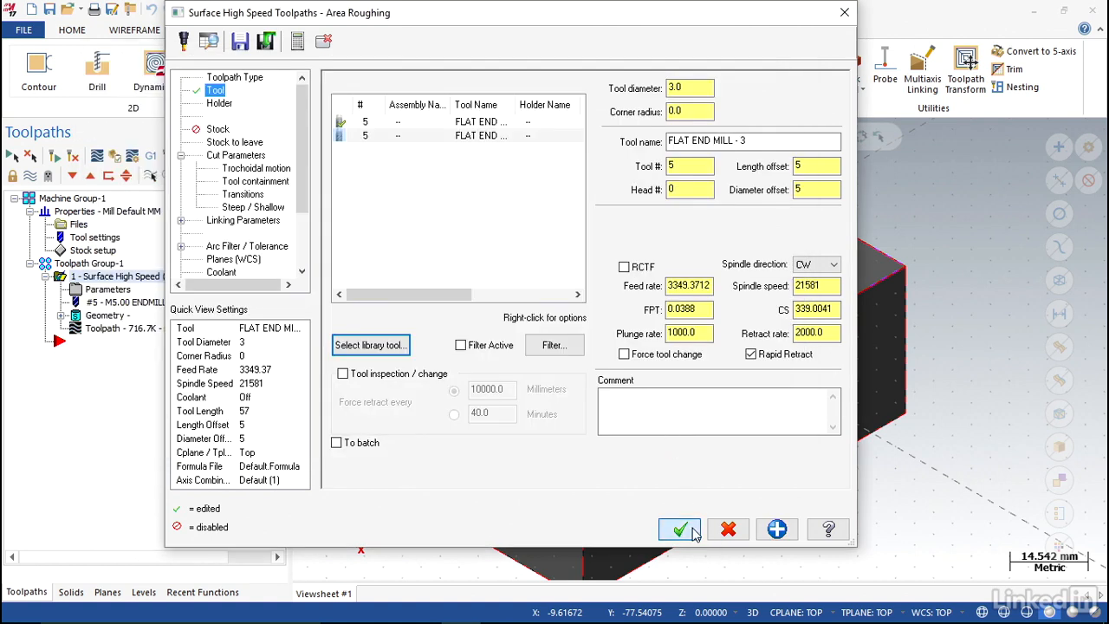
Accept the changes, regenerate the roughing toolpath, and open it for verification.
click(680, 528)
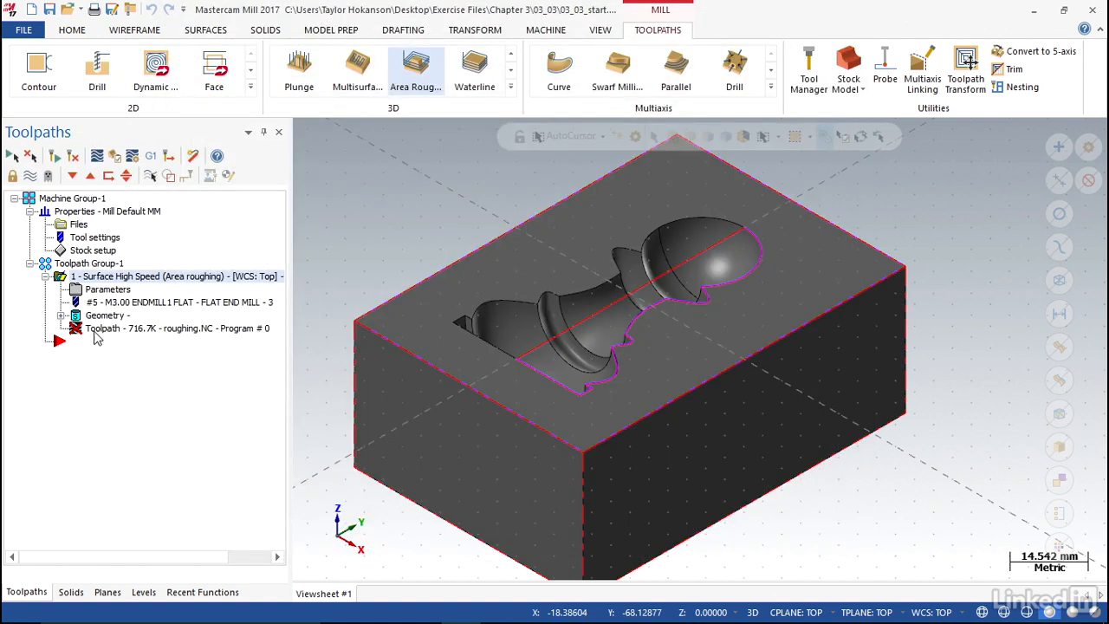
click(148, 327)
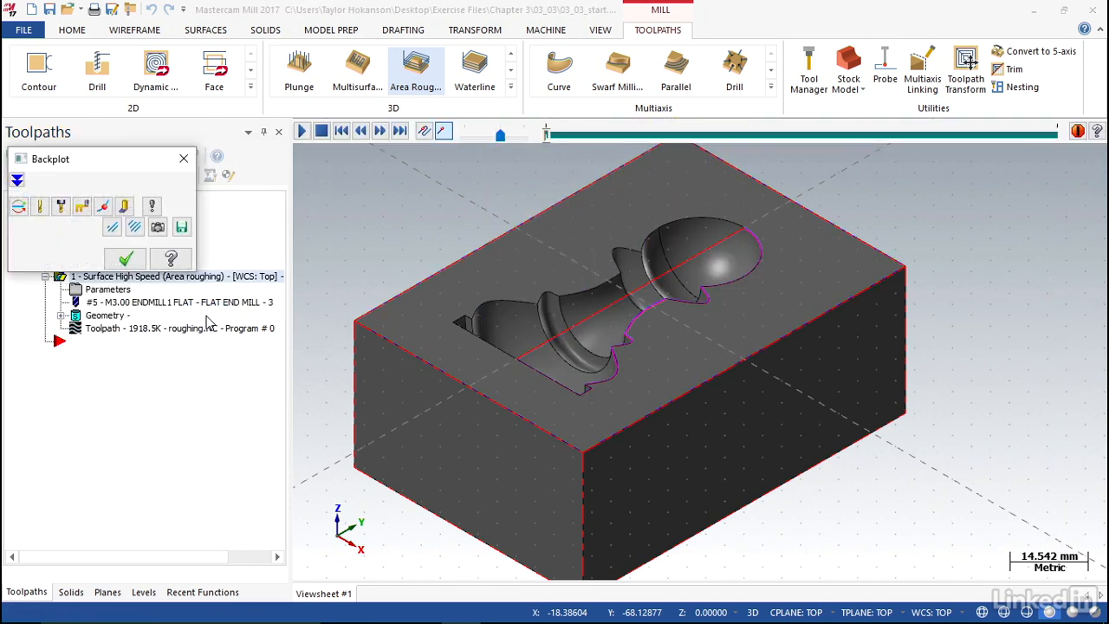
click(301, 130)
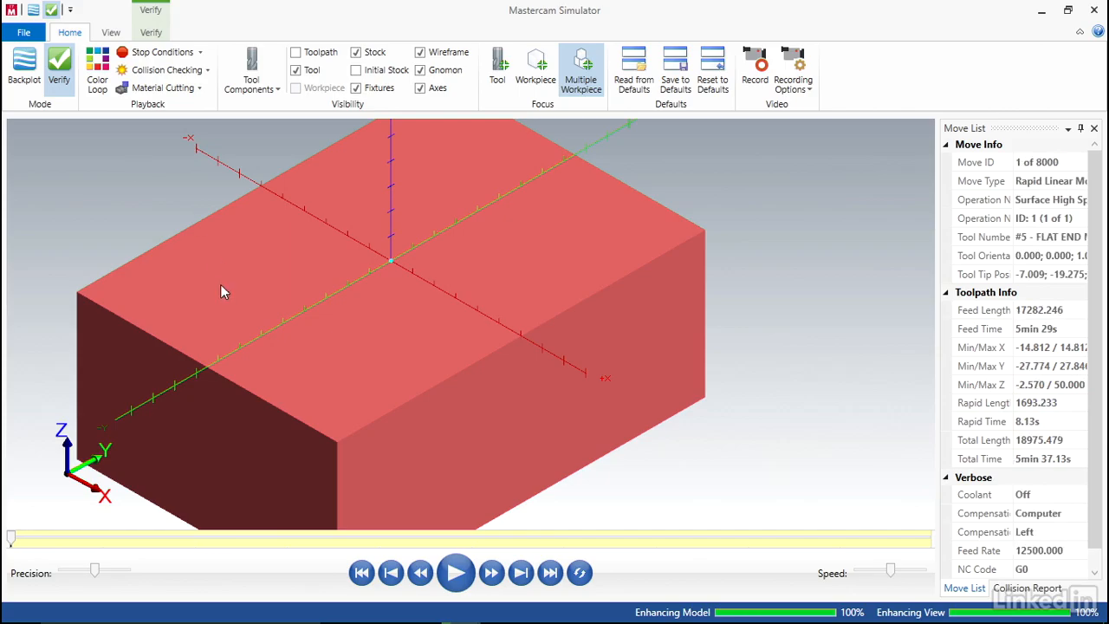
Play the 3 mm roughing simulation to carve the finer pawn cavity.
click(456, 572)
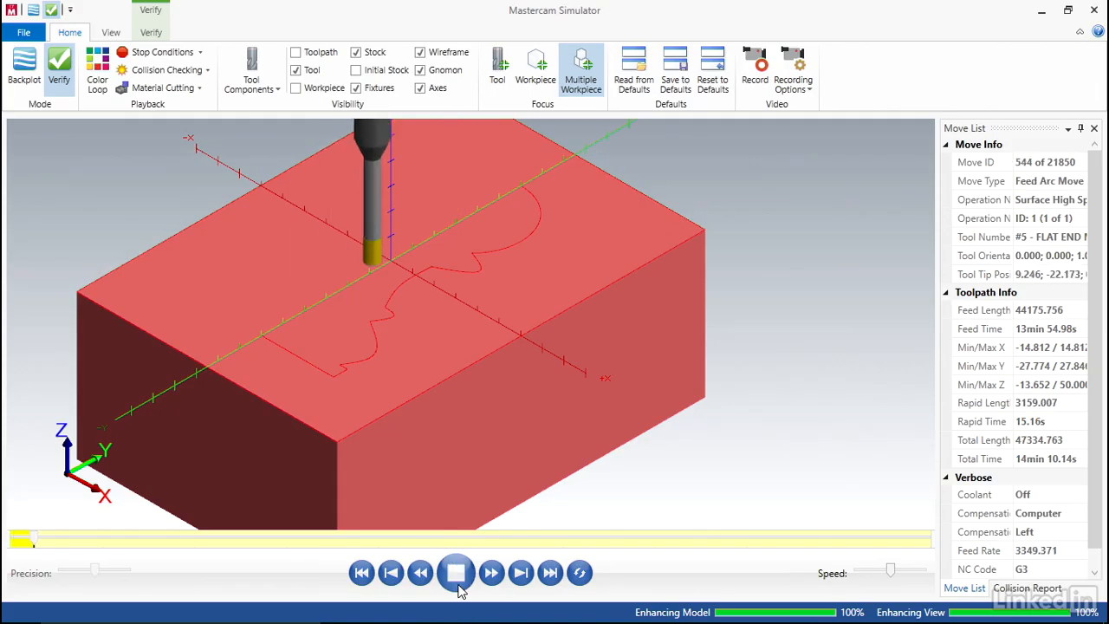
click(456, 572)
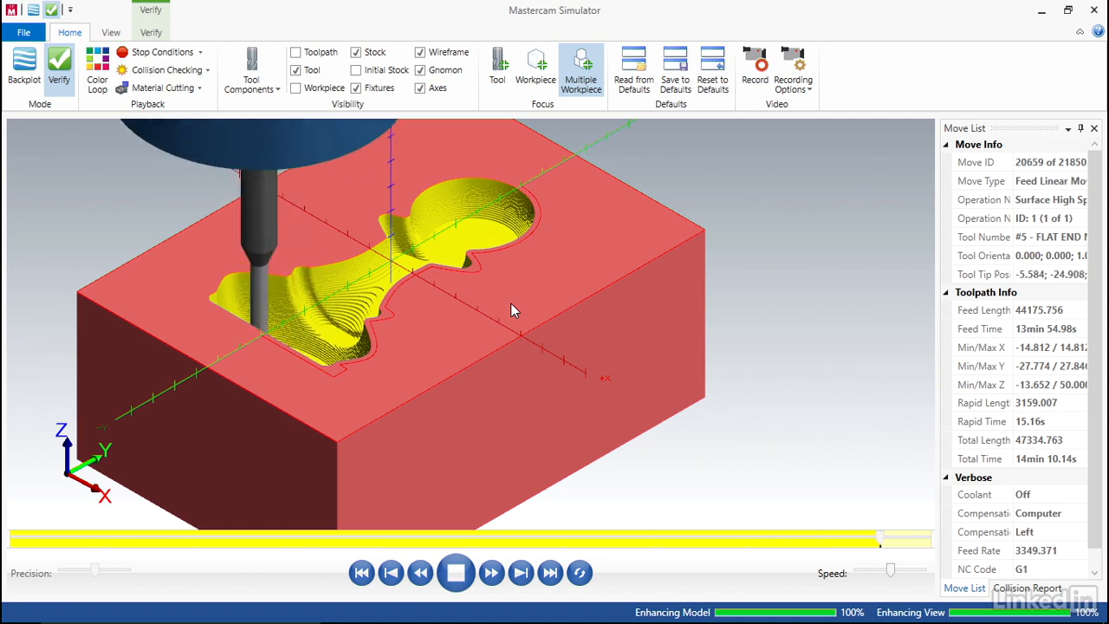
click(455, 572)
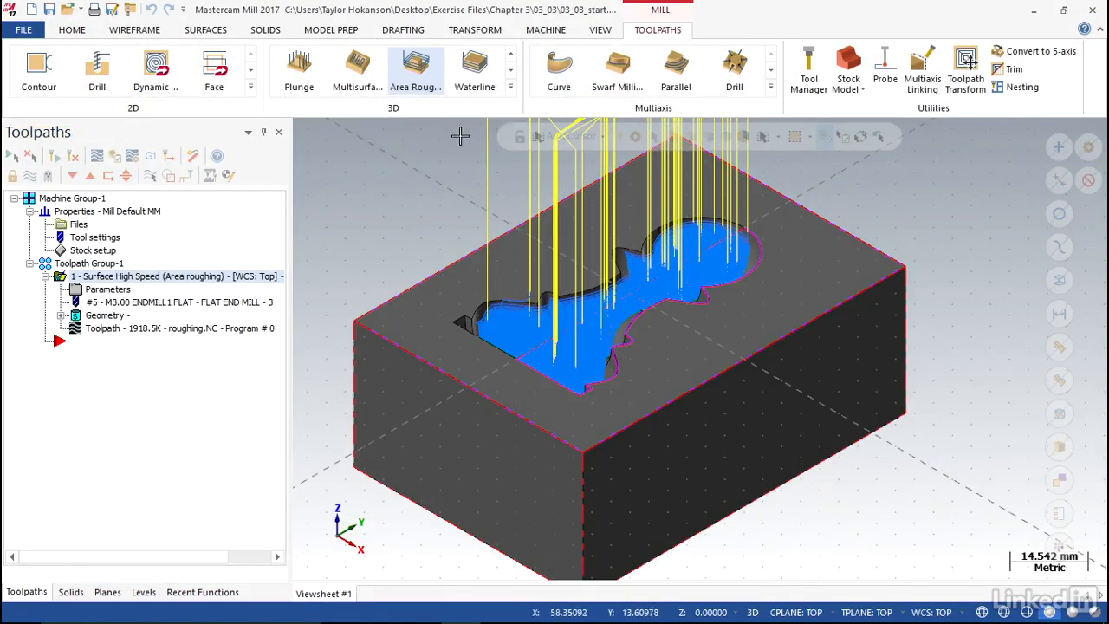
Start a Raster finishing toolpath on the 15 mold surfaces within the containment chain.
click(512, 85)
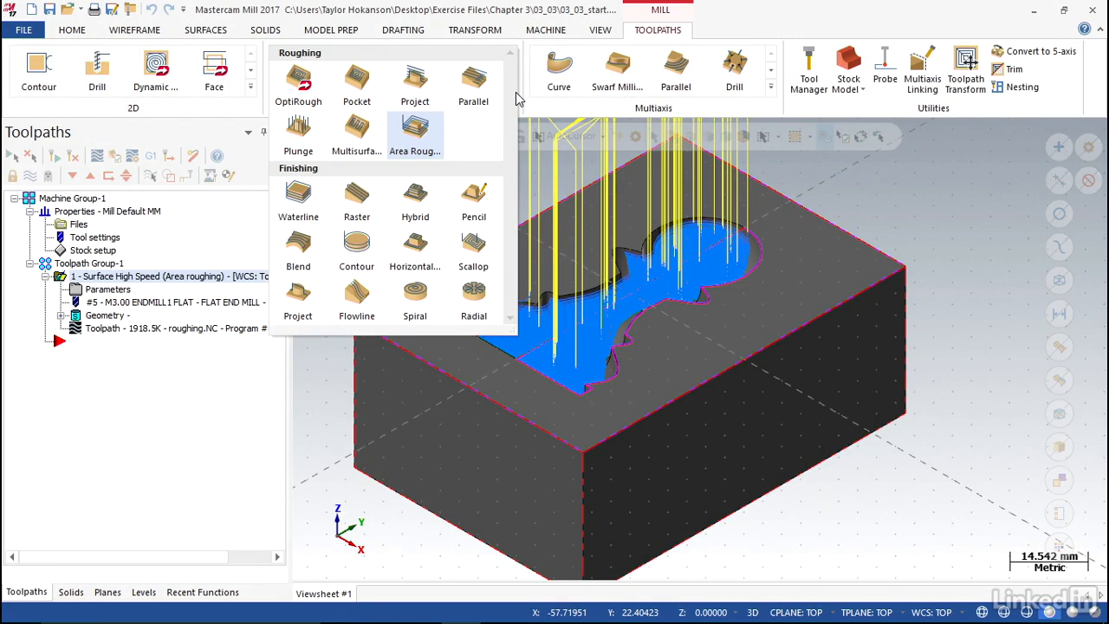
mouse_move(415, 199)
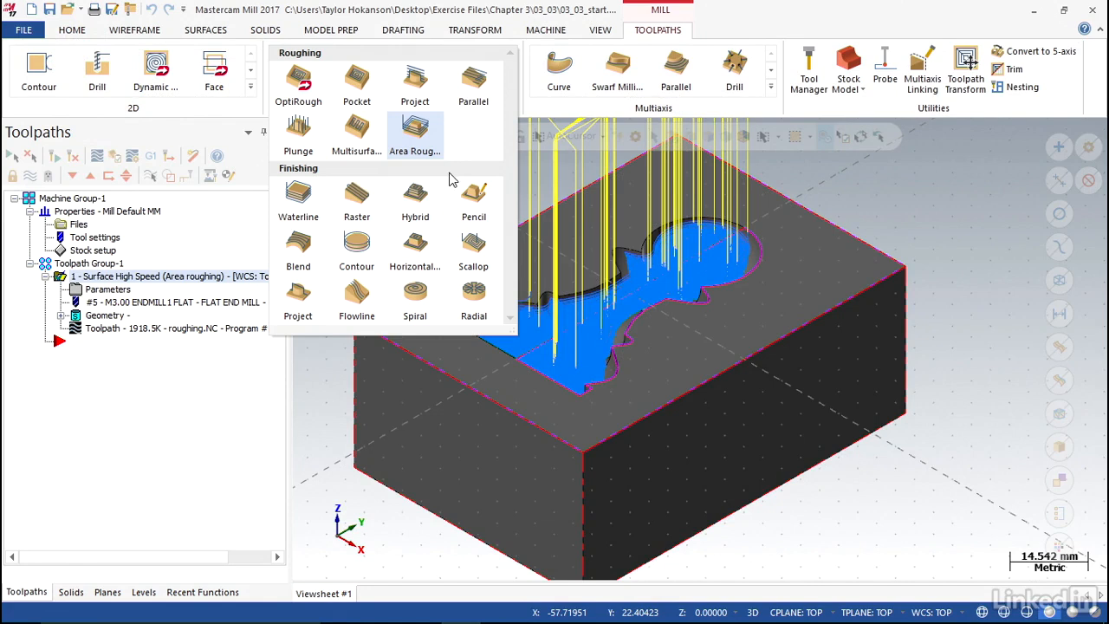
click(357, 201)
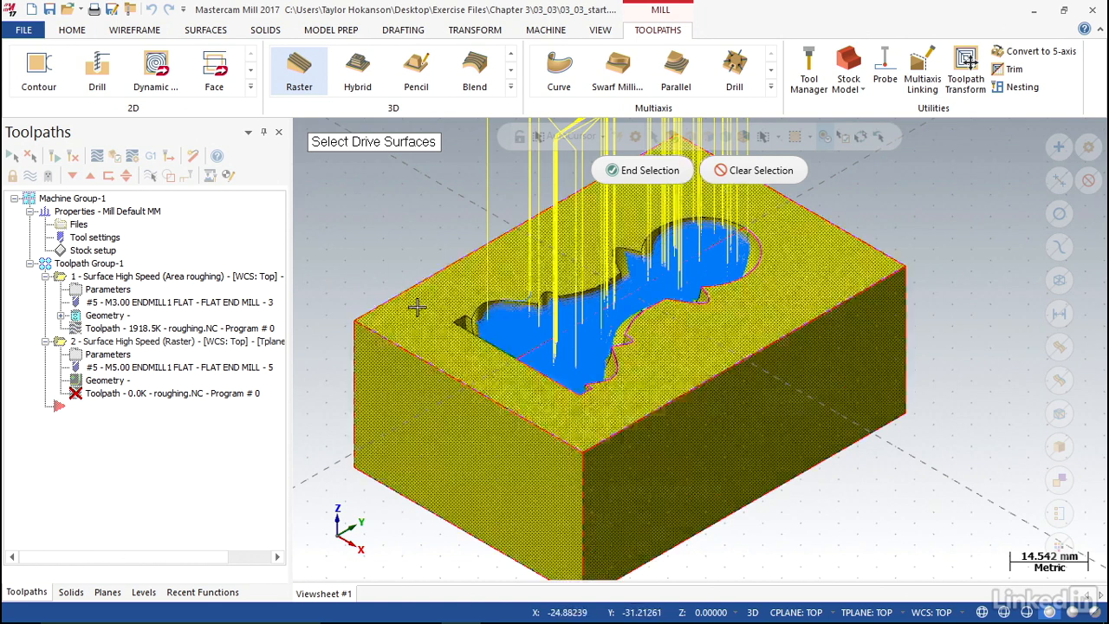
click(643, 169)
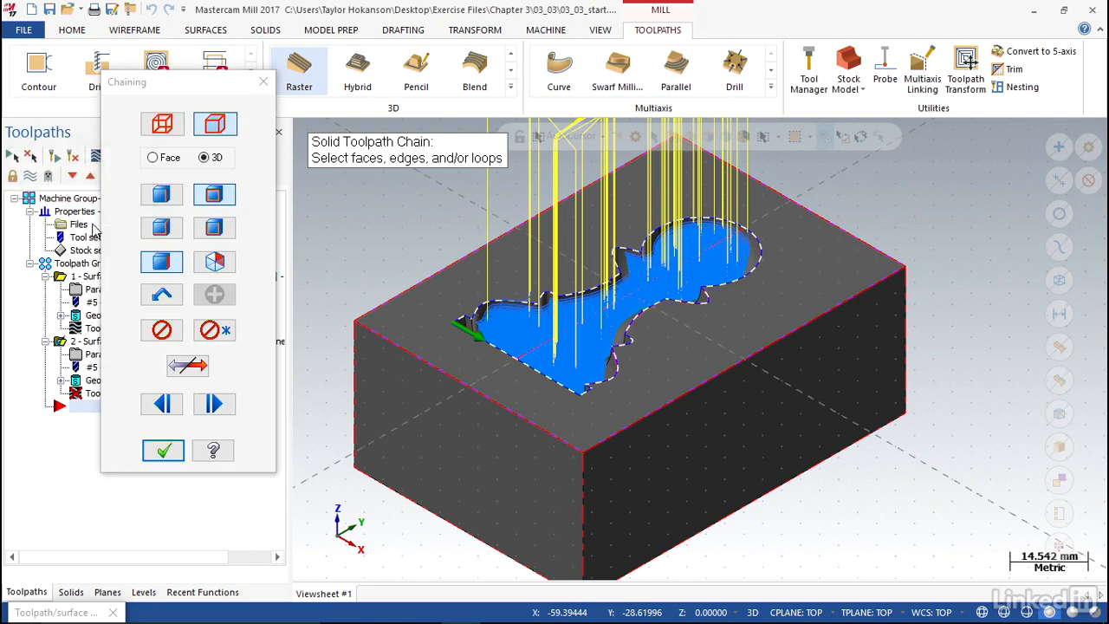
click(163, 450)
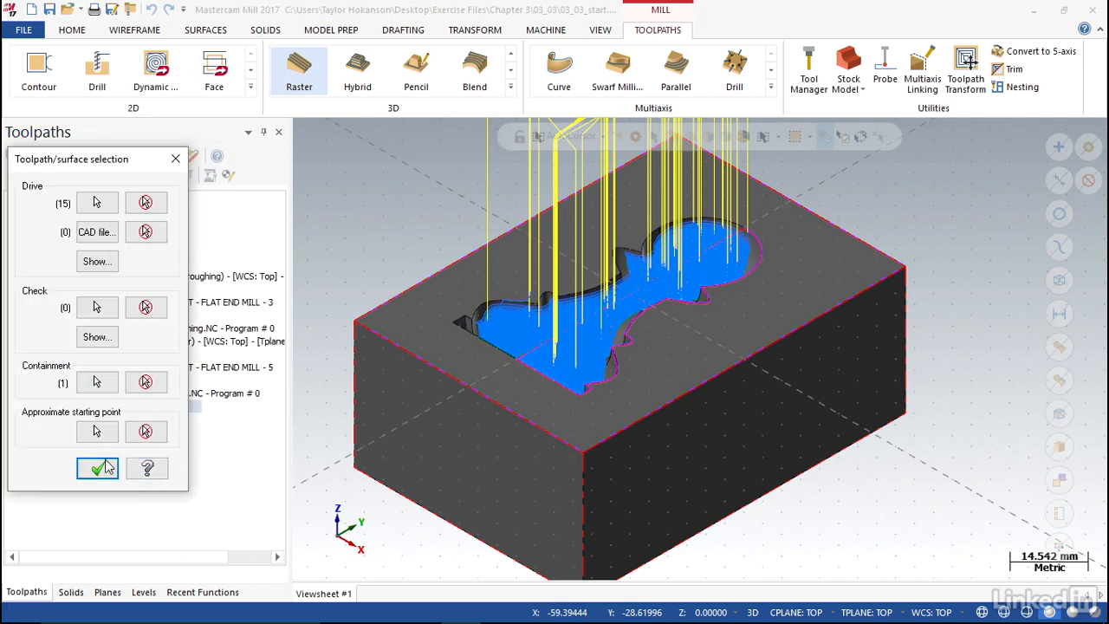
click(97, 468)
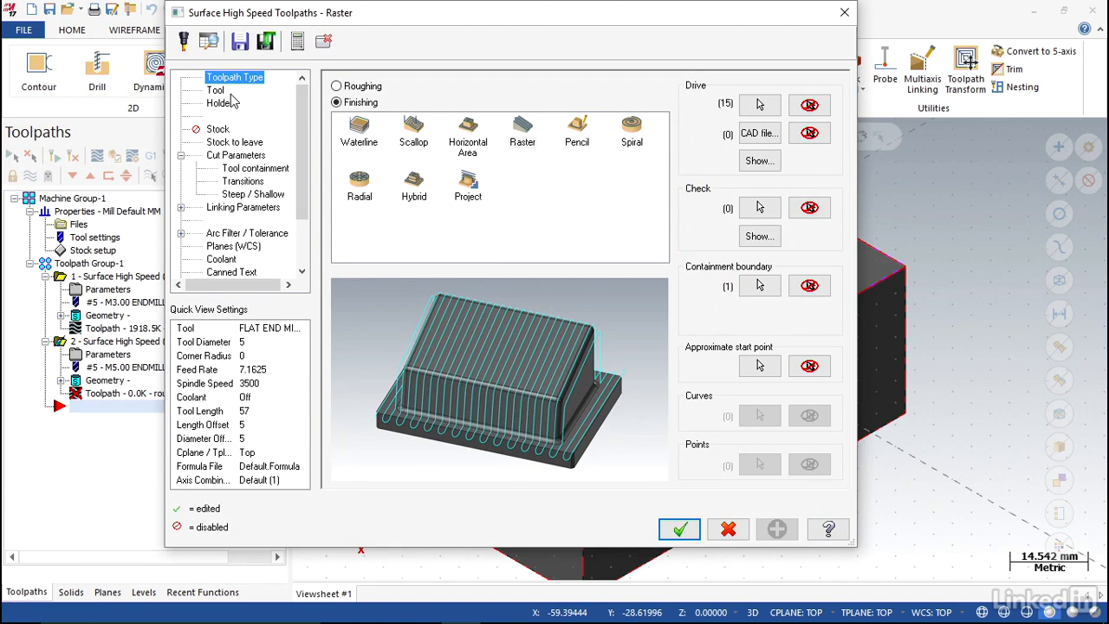
Switch the raster finish tool to the 3 mm ball-nose end mill from the library.
click(215, 90)
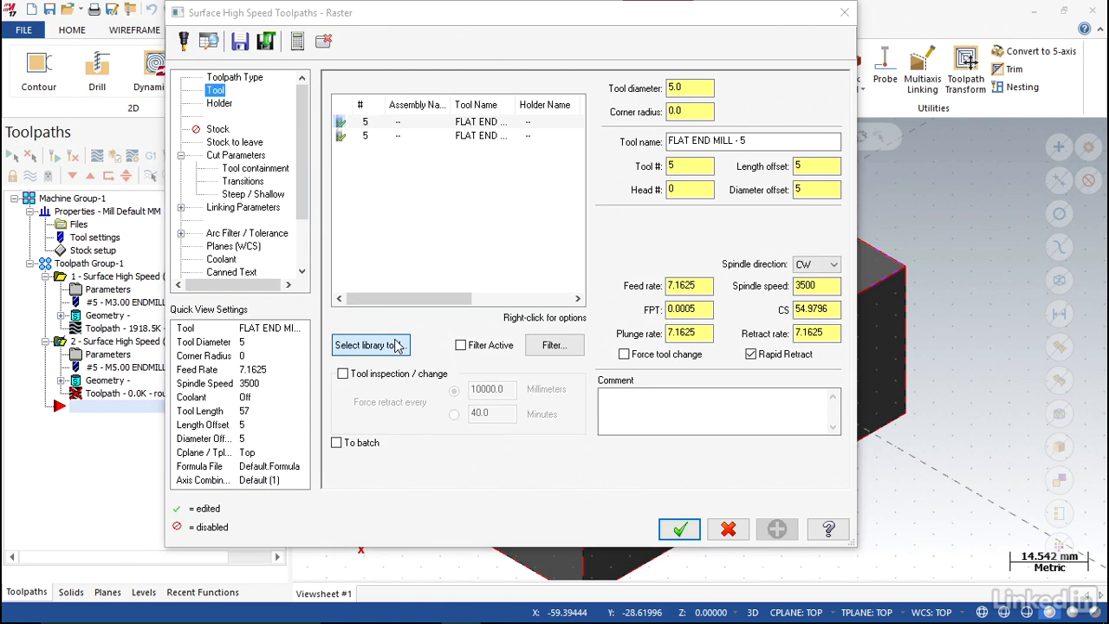
click(364, 345)
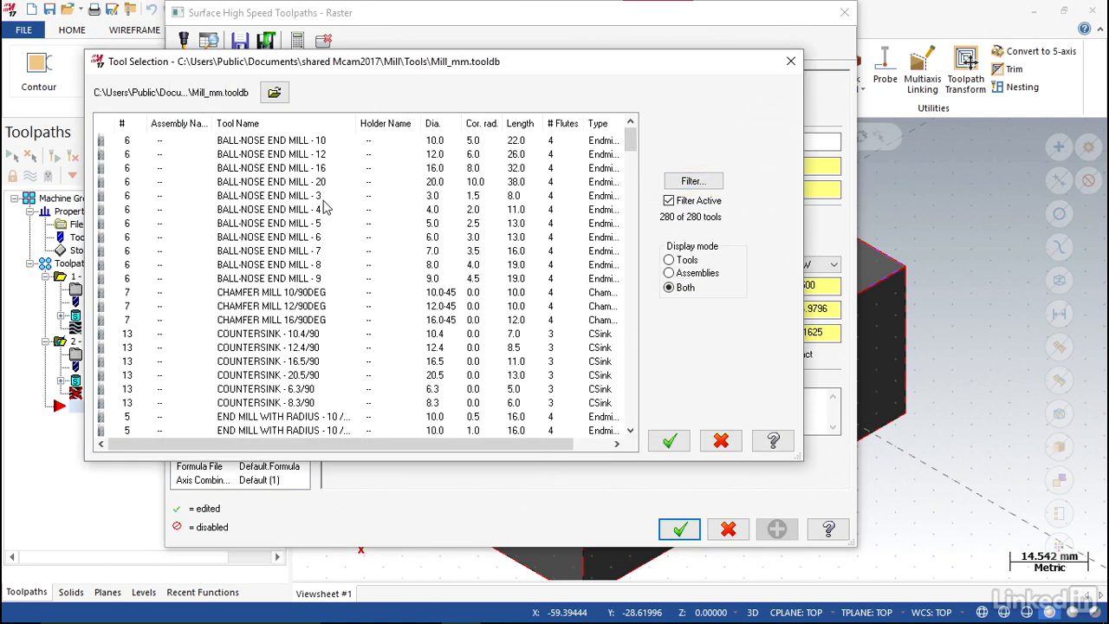
click(272, 195)
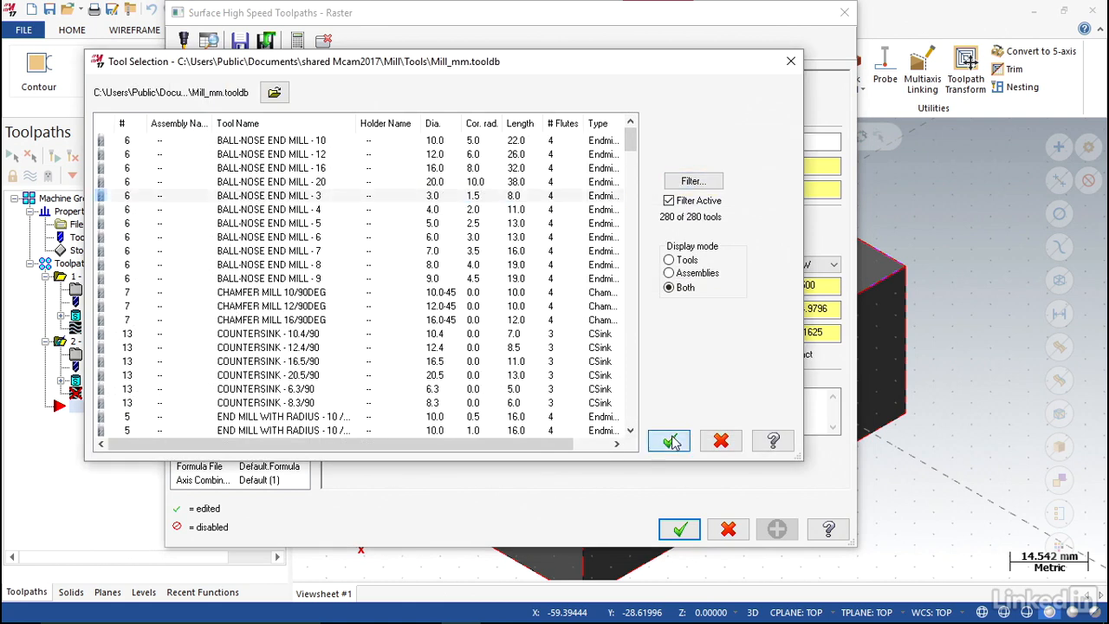
click(669, 441)
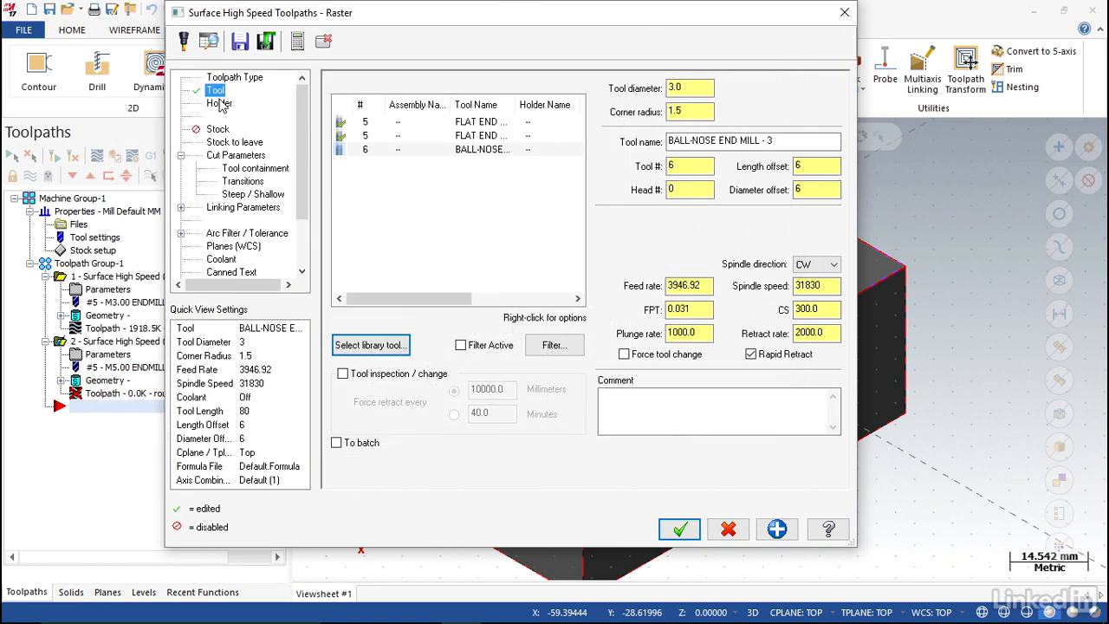
Set stock to leave on walls and floors to 0.
click(221, 103)
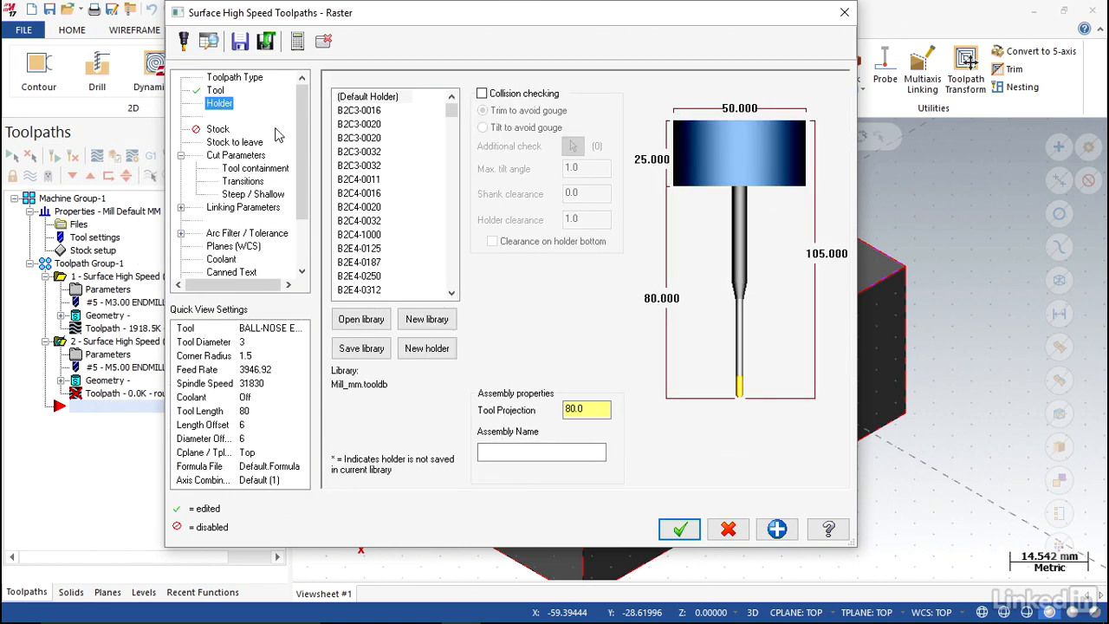
click(218, 129)
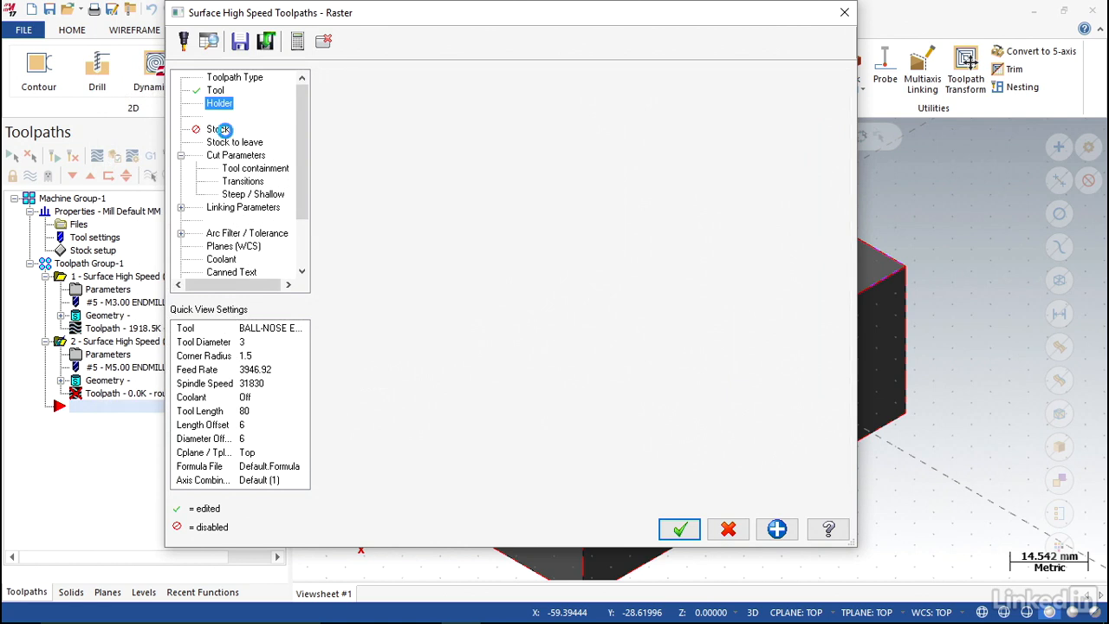
click(234, 141)
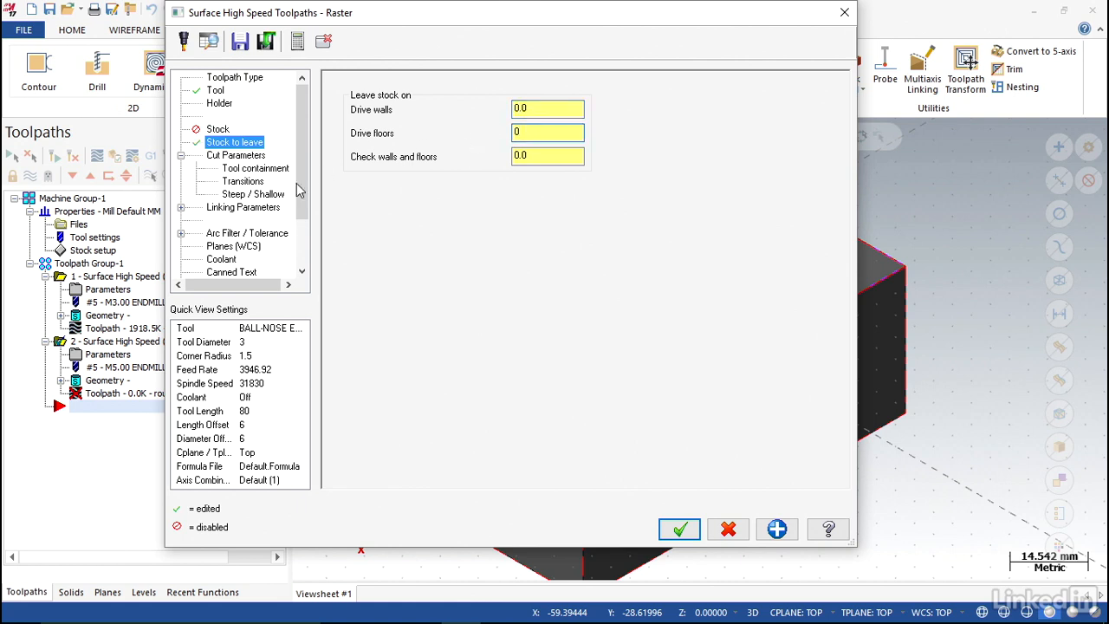
Compensate tool containment to inside, generate the raster finish, and select operation 2 for verifying.
click(235, 154)
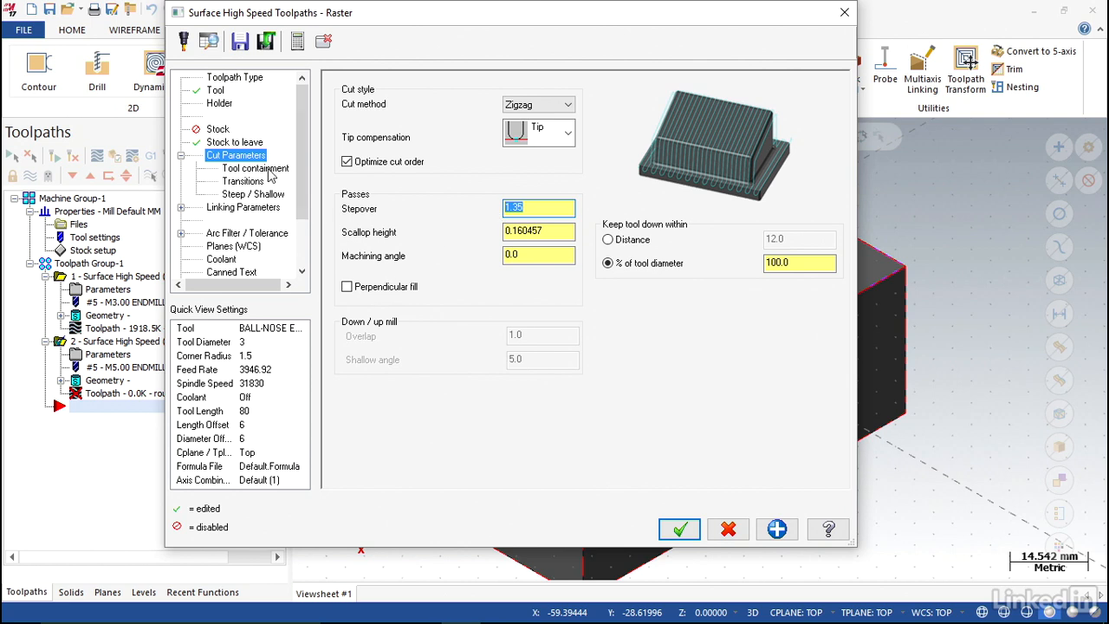
click(256, 167)
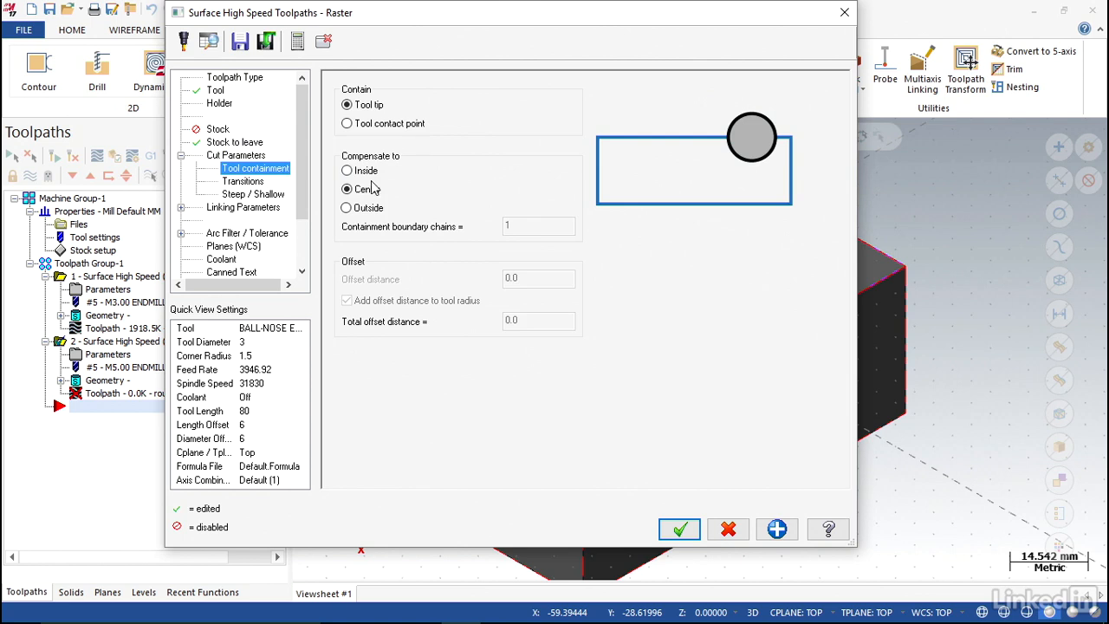
click(346, 170)
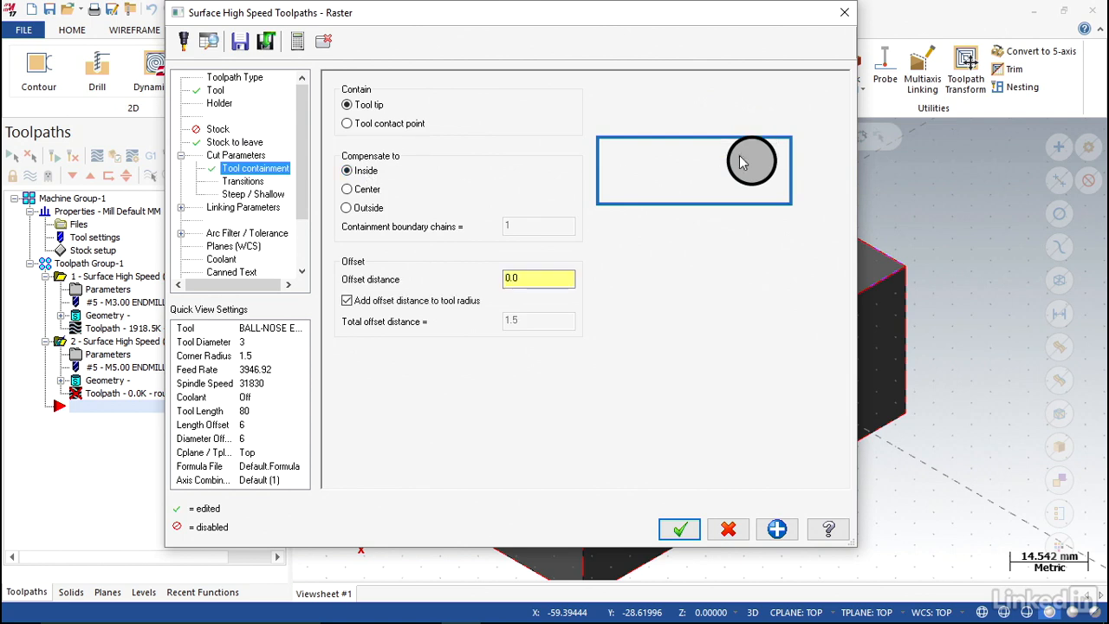
mouse_move(769, 190)
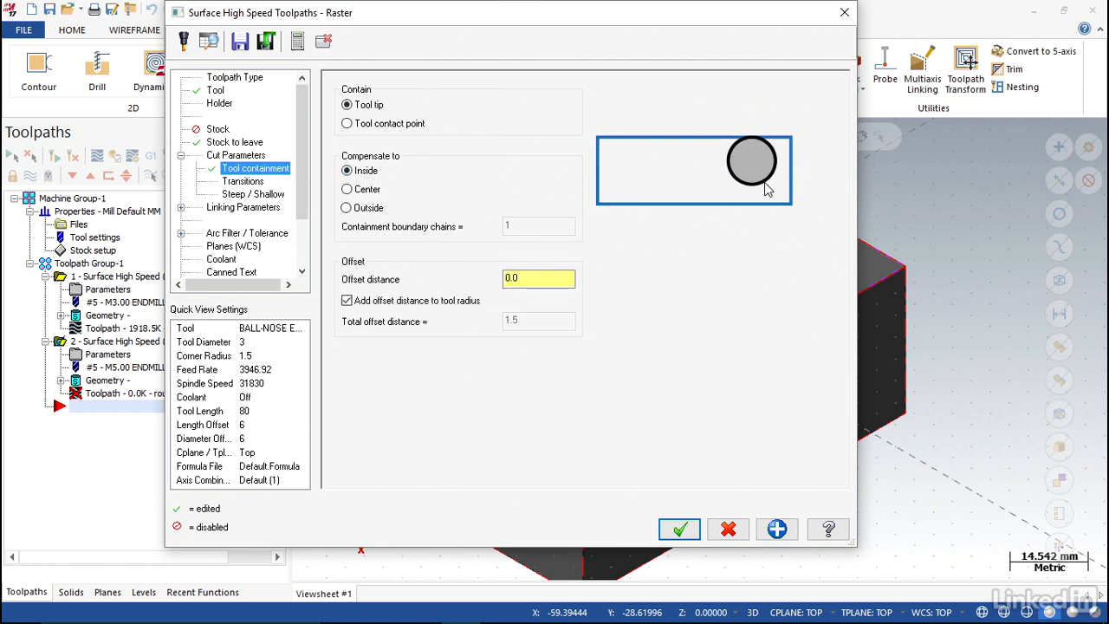
mouse_move(736, 206)
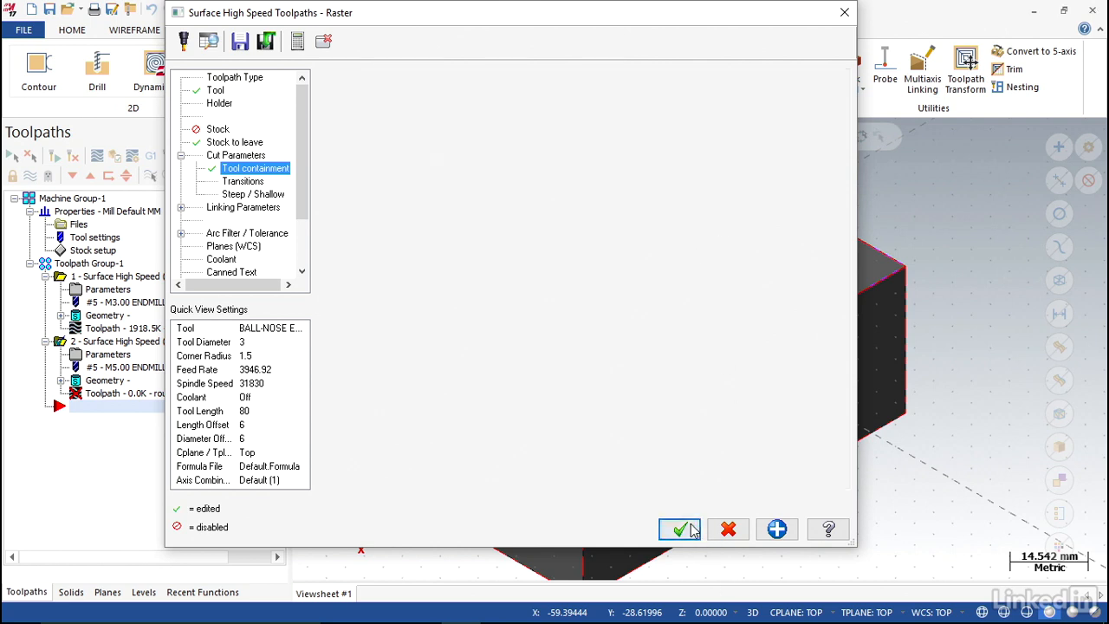
click(681, 530)
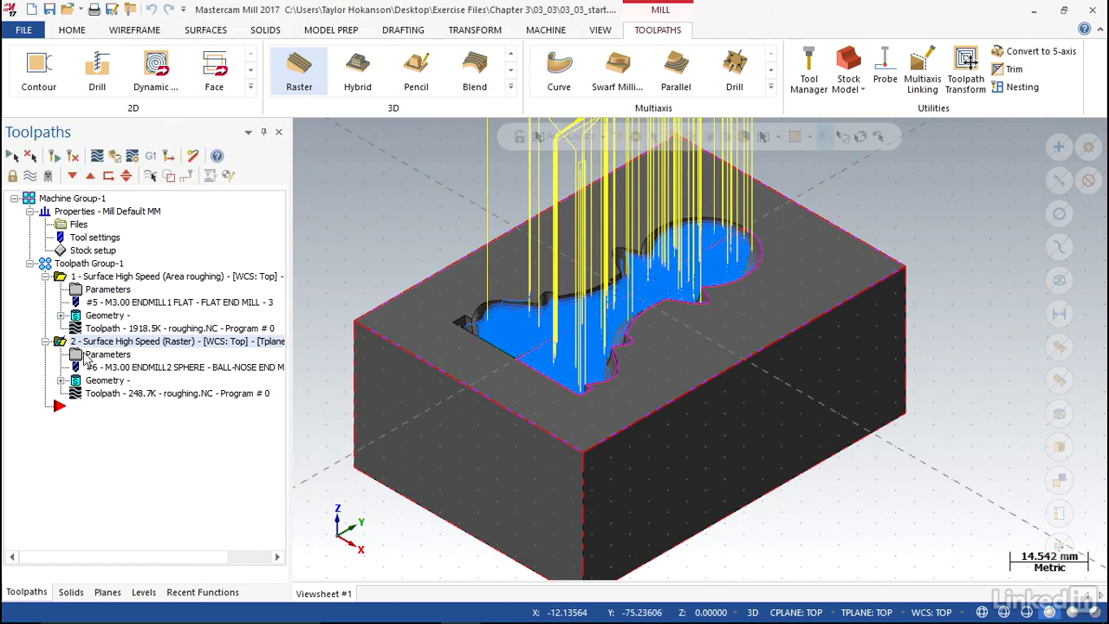
click(173, 340)
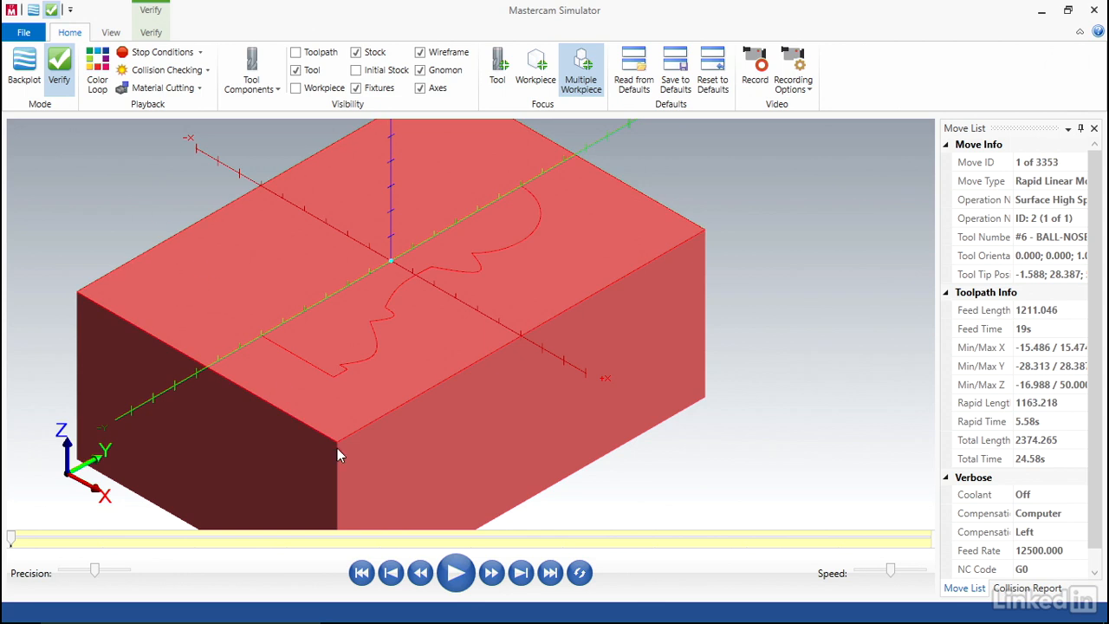
Play the raster finish simulation to reveal the ridged pawn cavity.
click(456, 572)
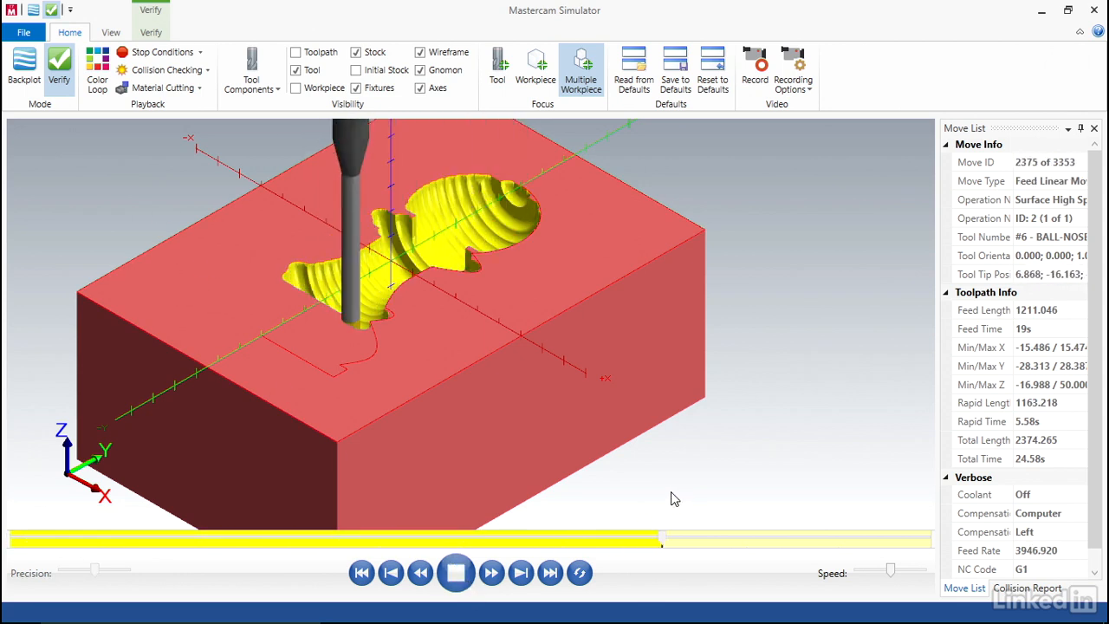
click(456, 572)
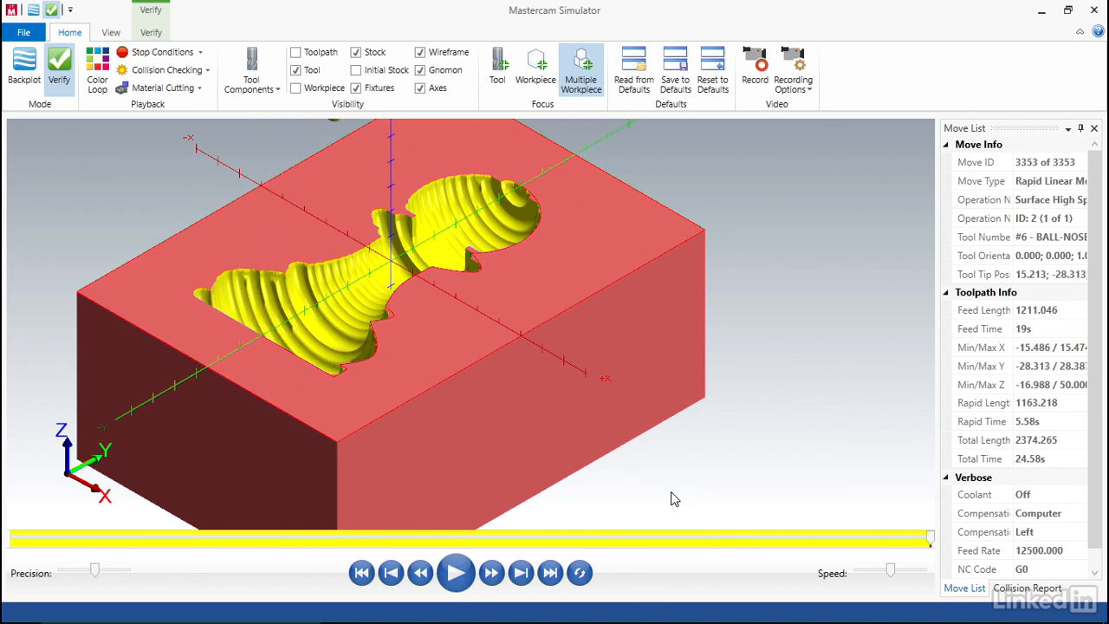
mouse_move(676, 504)
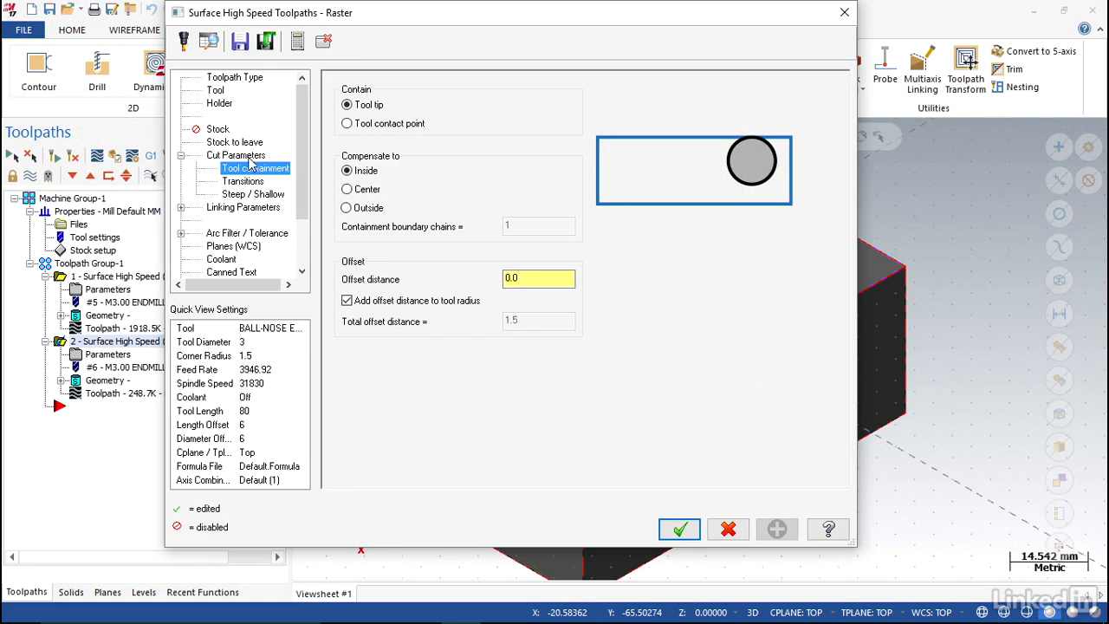
Change the raster finish stepover to 0.5 in Cut Parameters and accept.
click(235, 154)
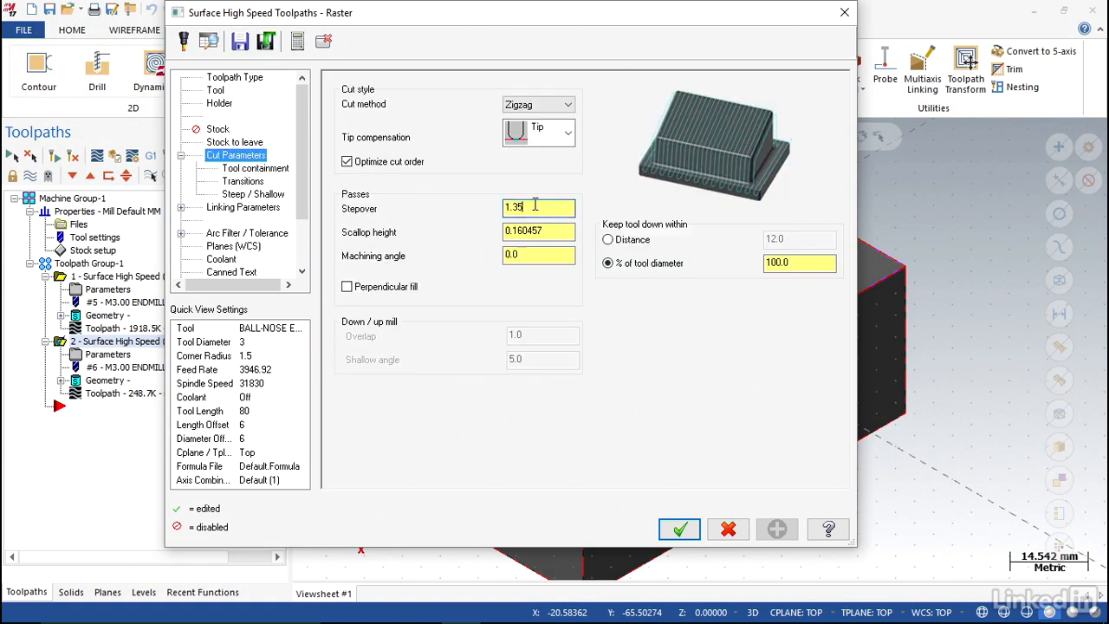
text(.5)
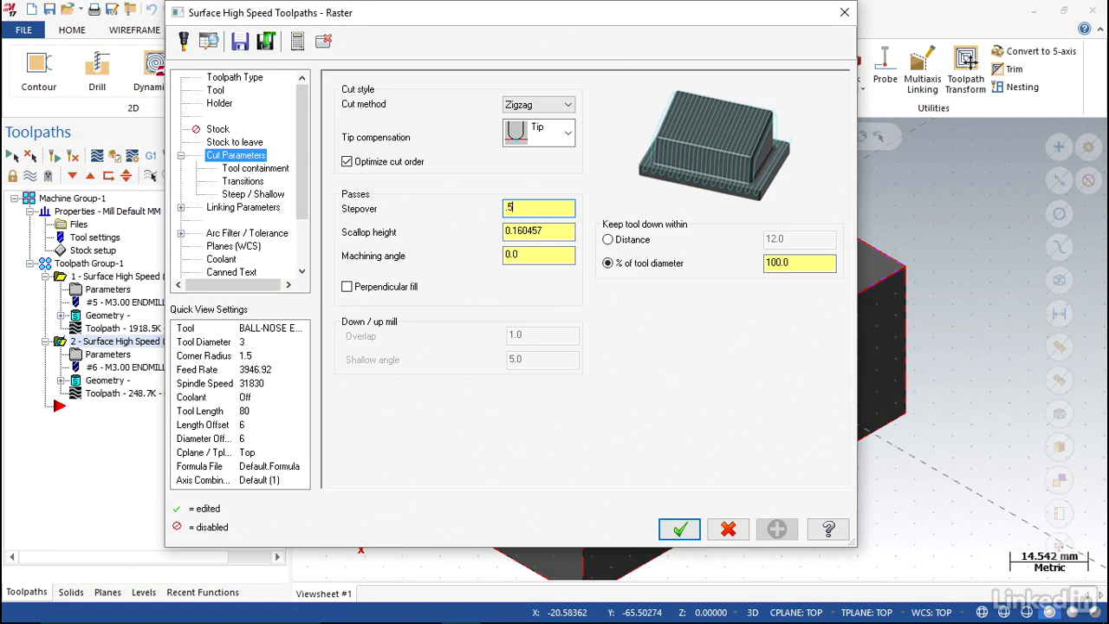
click(679, 529)
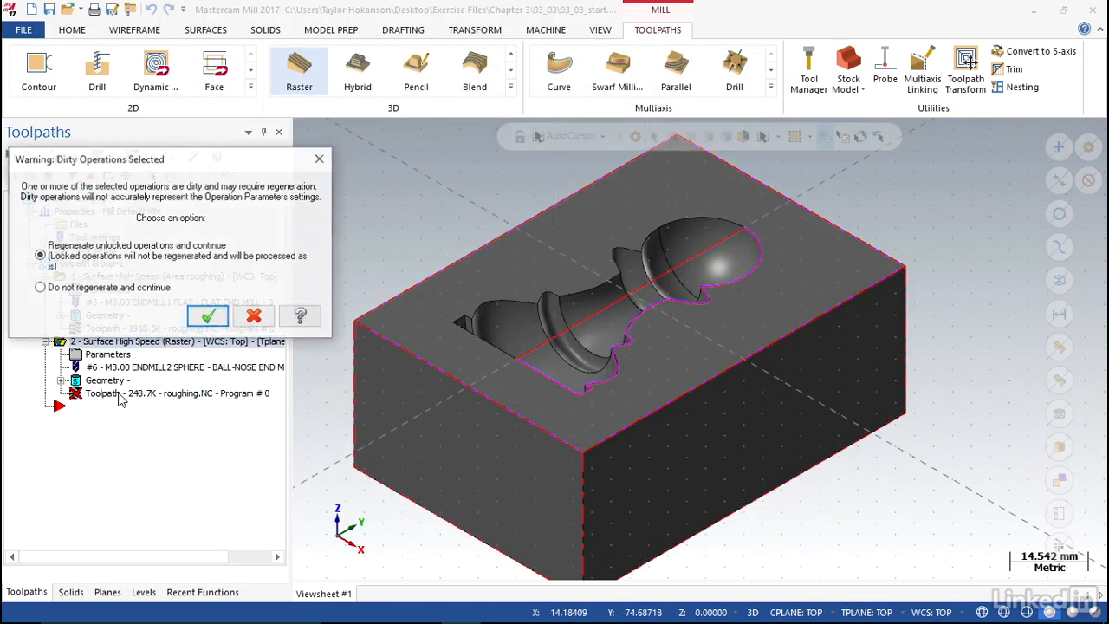
Regenerate the outdated raster operation and load it into Mastercam Simulator.
click(208, 315)
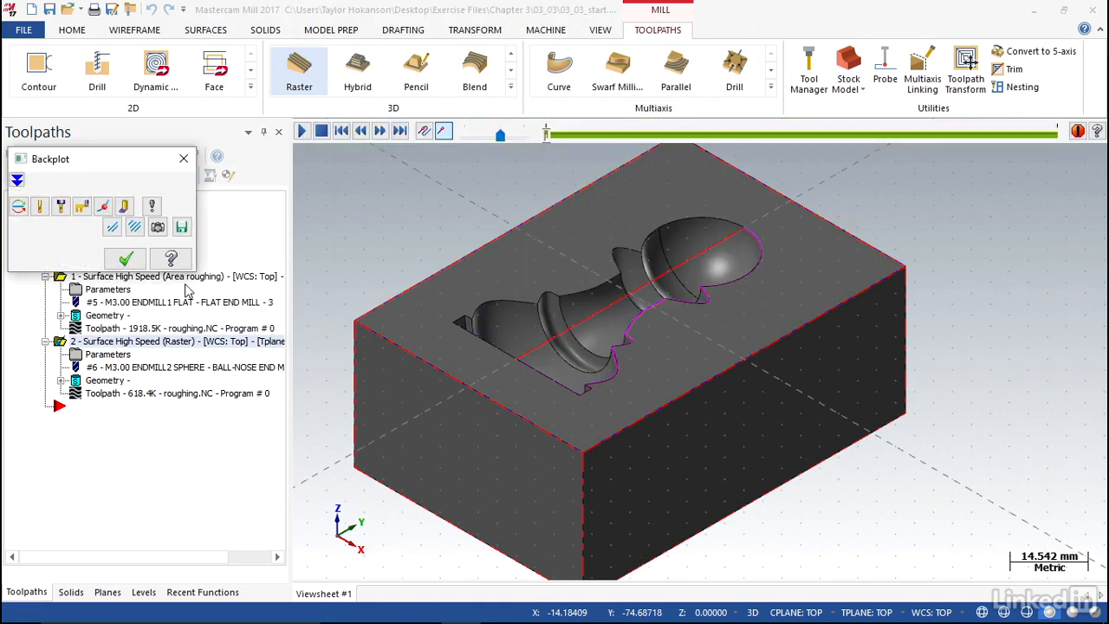
click(301, 130)
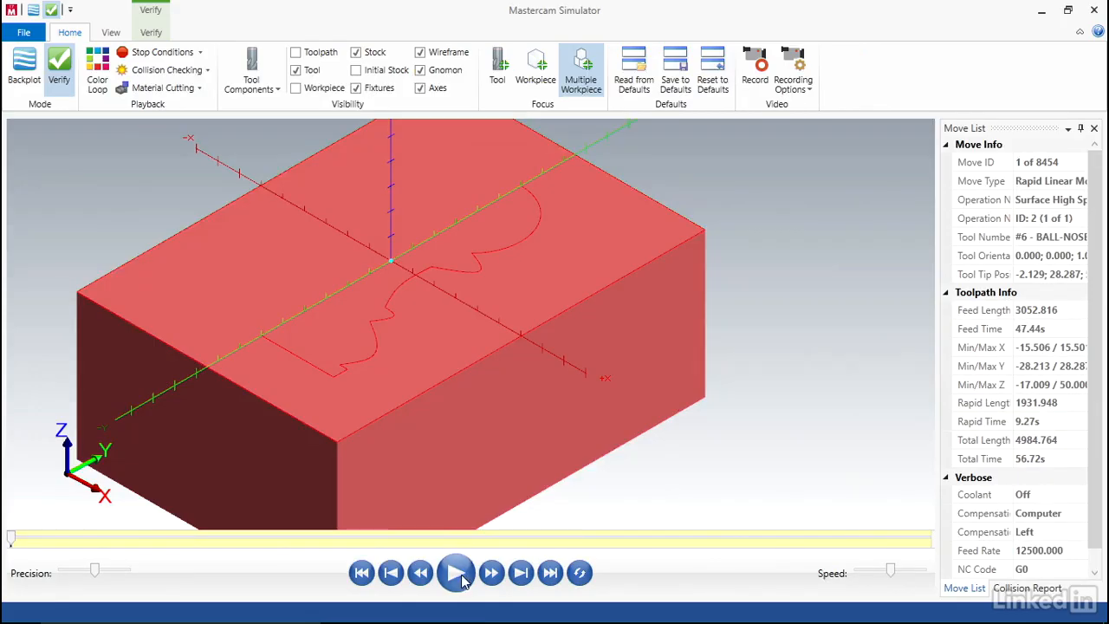
Play the finer-stepover raster finish simulation through to its final move.
click(456, 572)
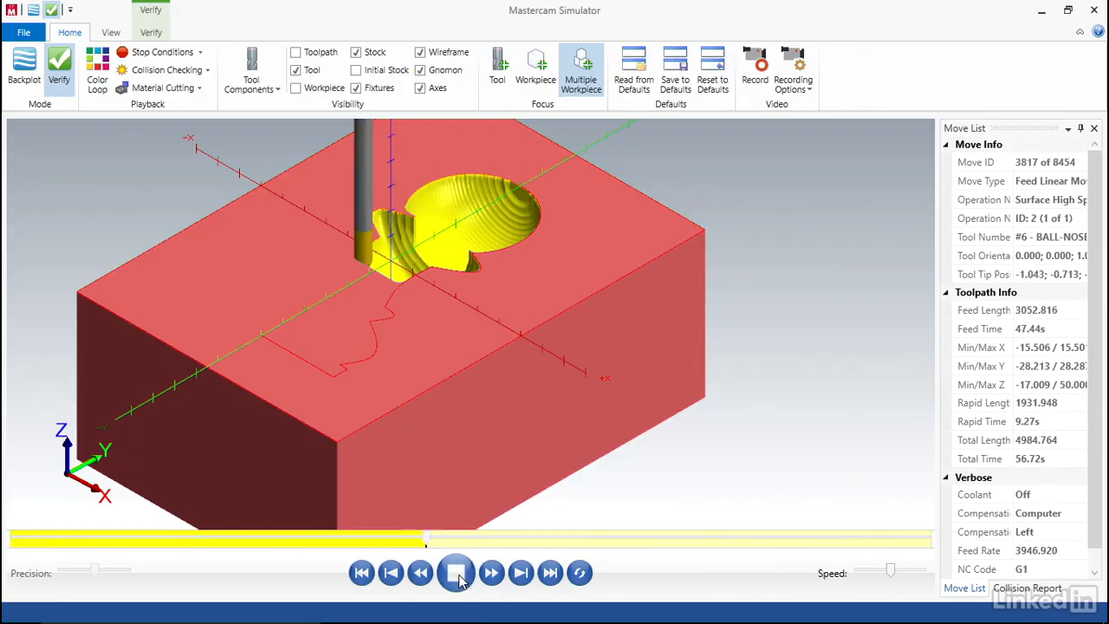
click(492, 572)
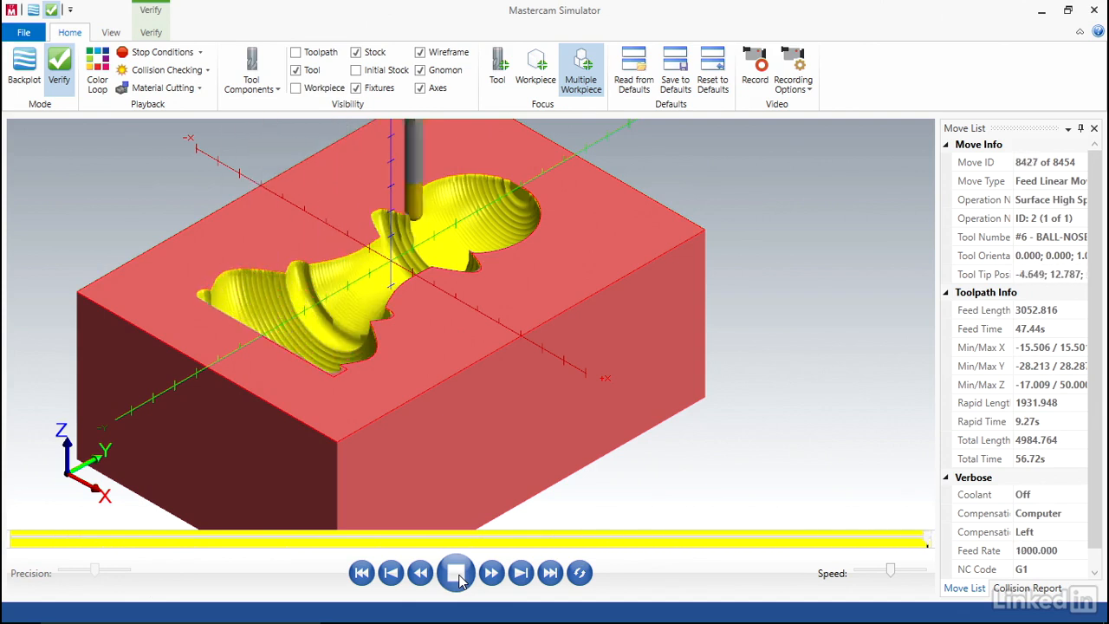
click(456, 572)
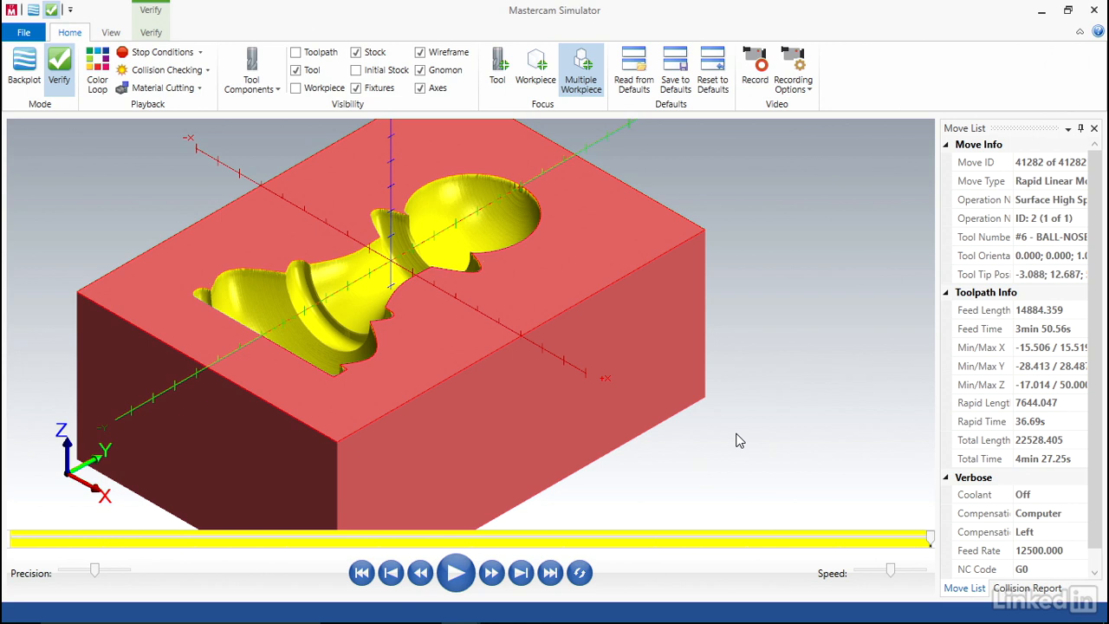
mouse_move(754, 408)
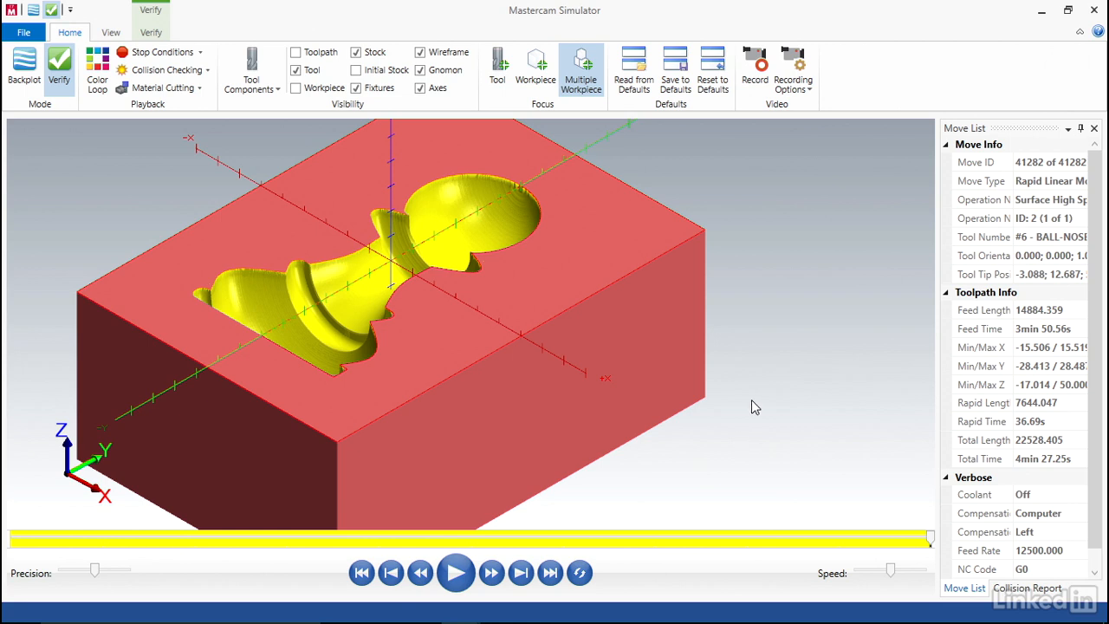
mouse_move(804, 505)
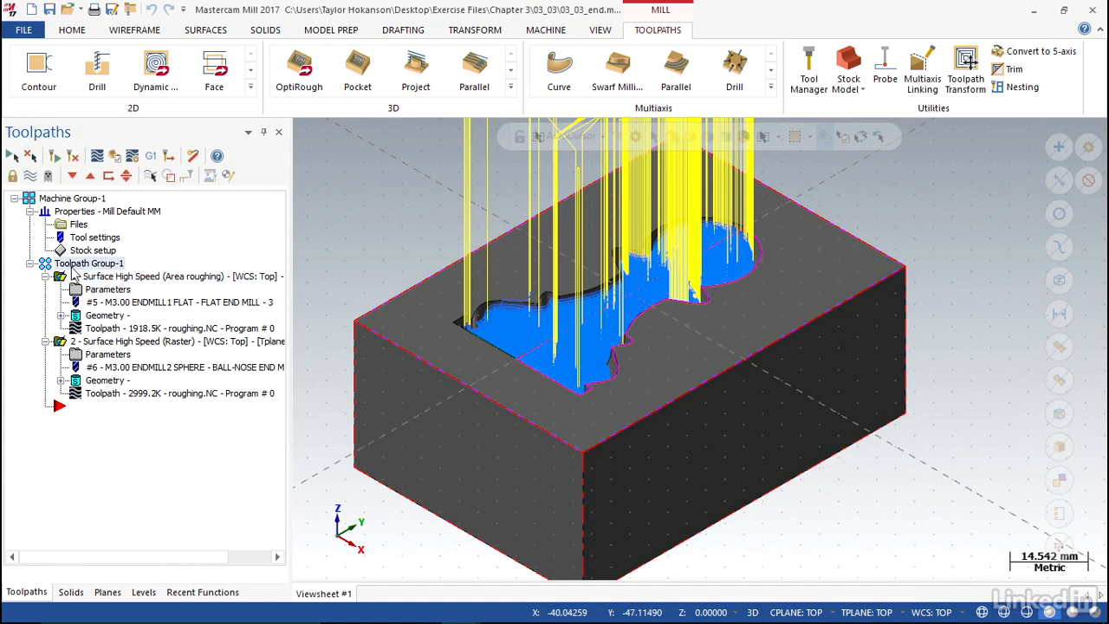
mouse_move(150, 156)
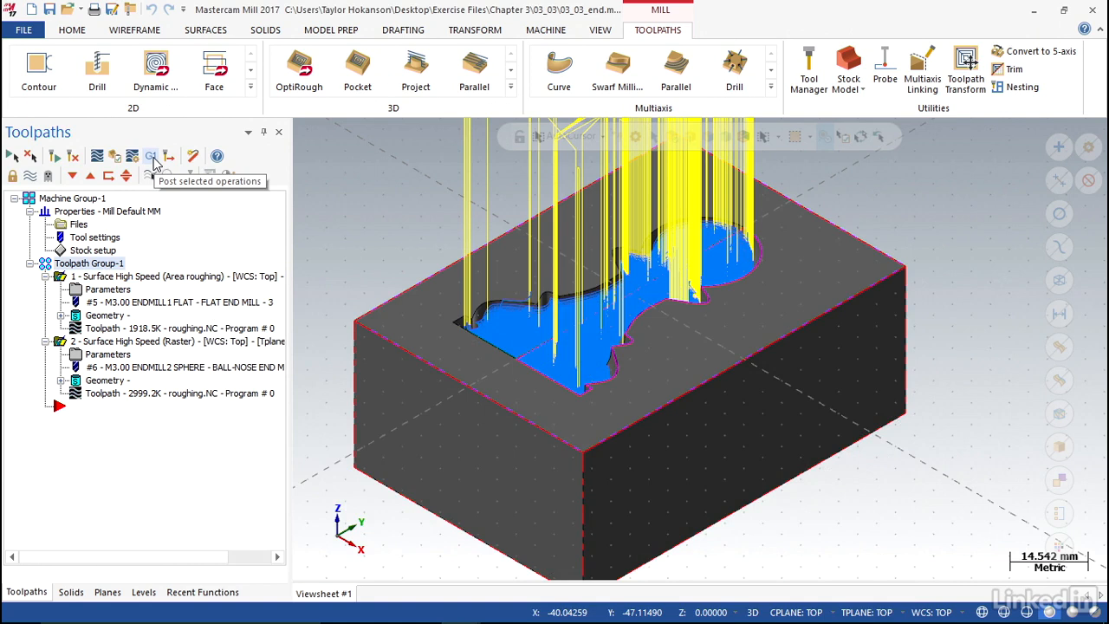
Start posting the selected toolpath operations to an NC file.
click(150, 157)
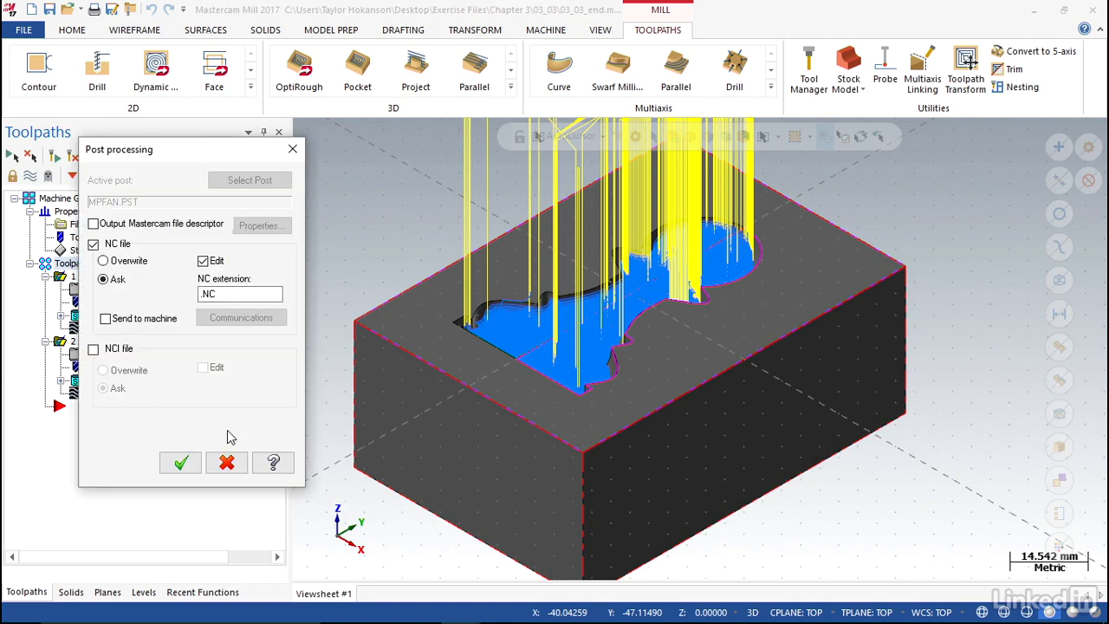